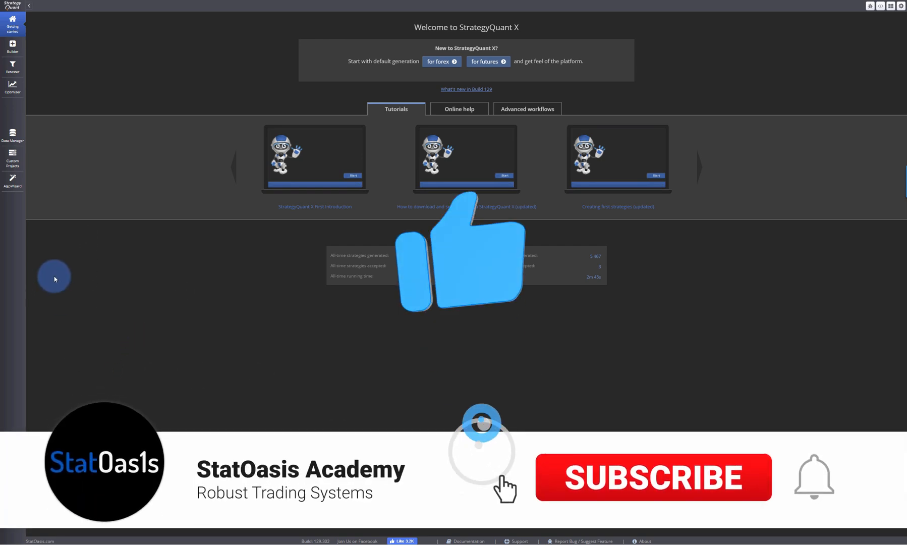
Step: Open the 'monday short 1-5' strategy with its Monday day-of-week condition in AlgoWizard
left_click(12, 181)
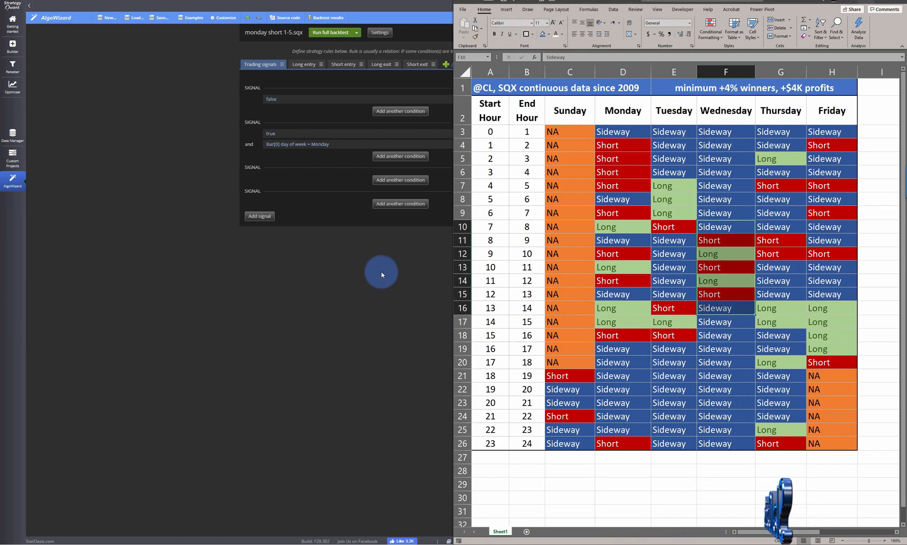
Step: Show the Monday short strategy's backtest equity chart and its list of trades
left_click(623, 131)
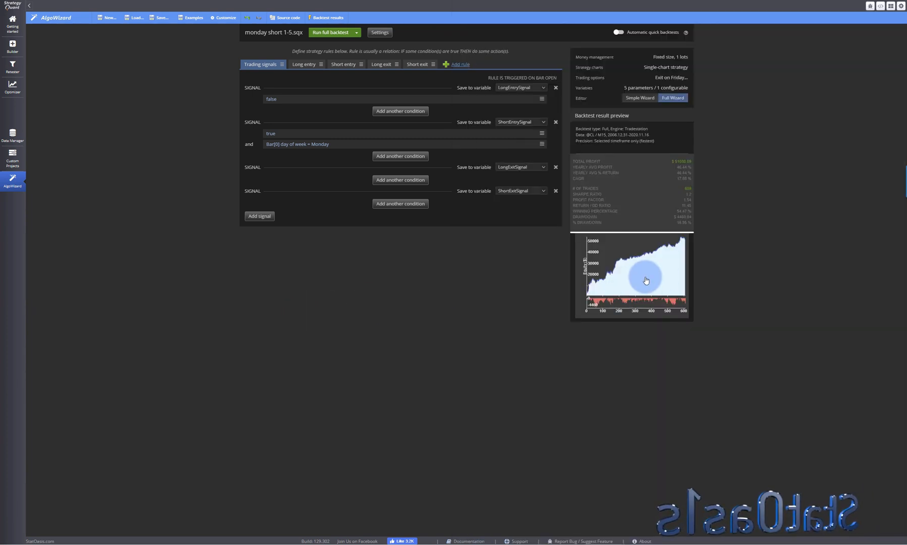
mouse_move(406, 265)
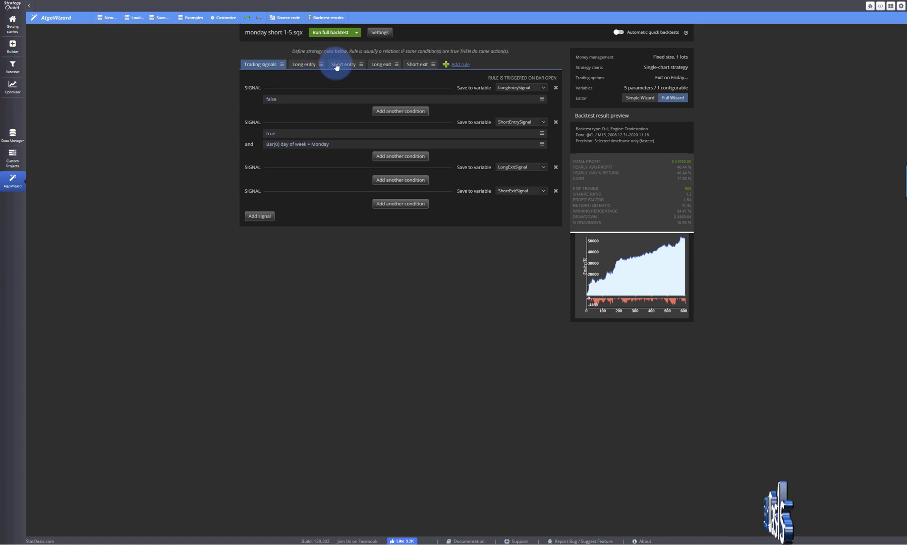
mouse_move(368, 322)
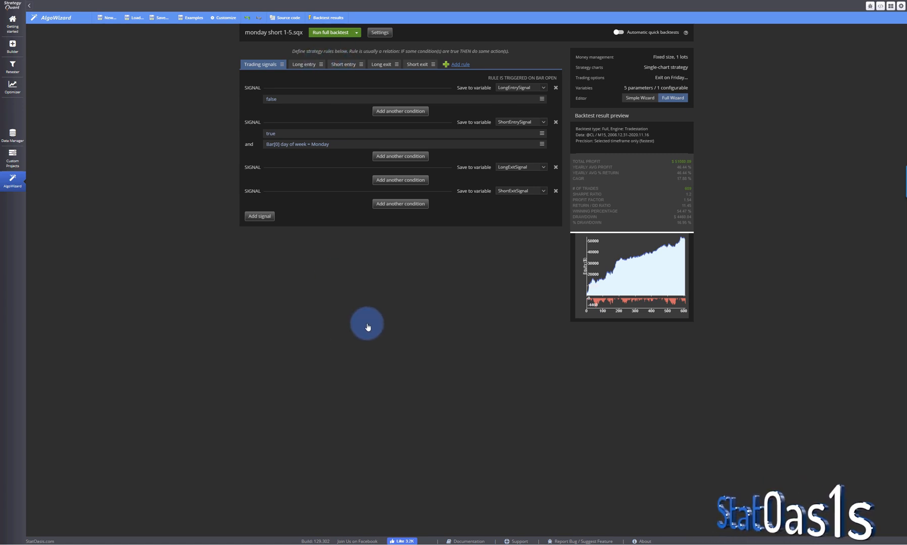
left_click(327, 17)
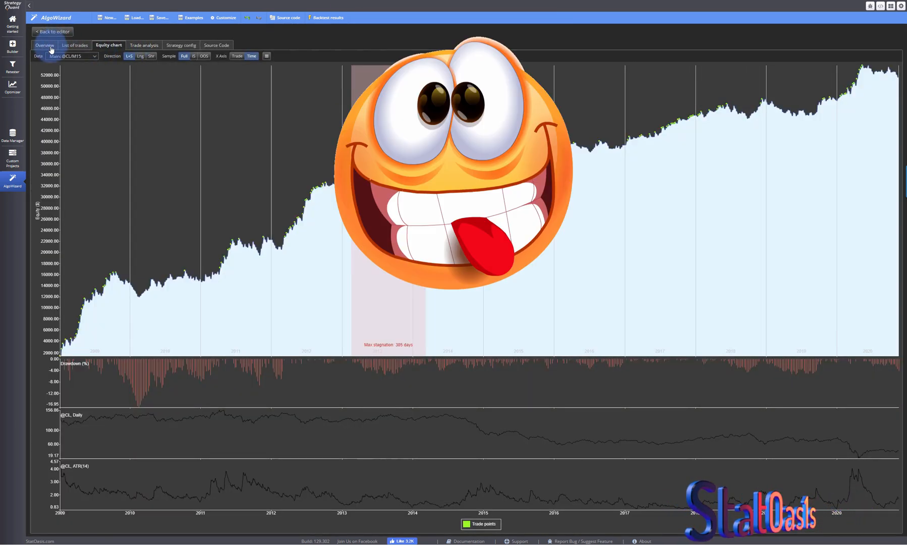
left_click(74, 45)
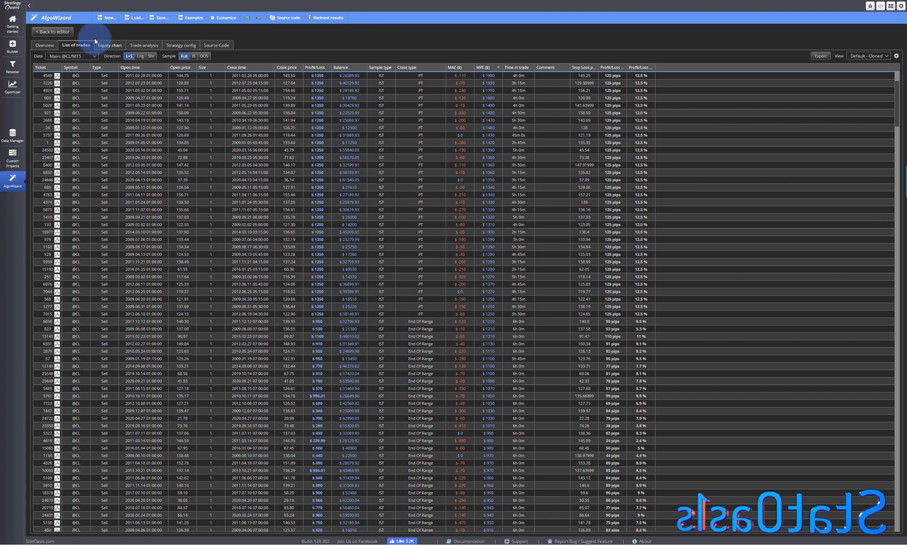
Step: Return to the editor to view the short entry's 125-pip target and 50-pip stop
left_click(52, 31)
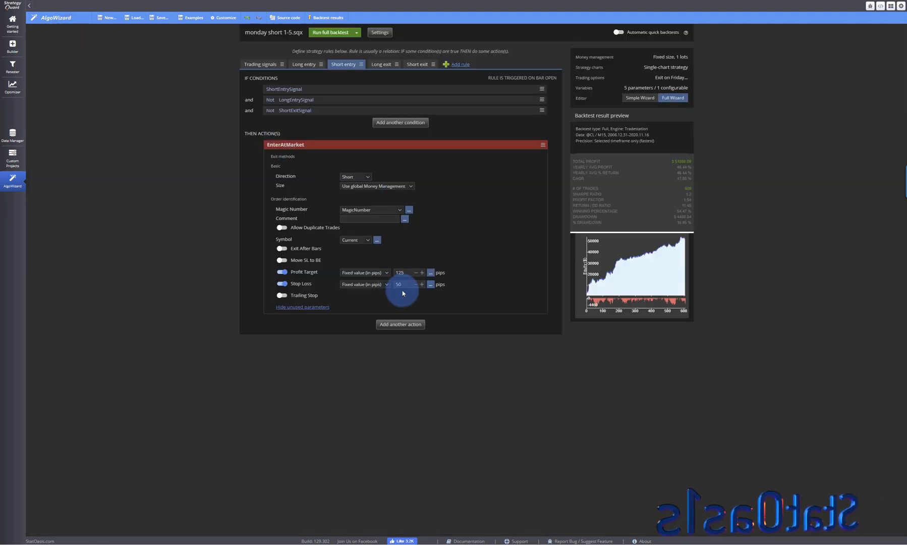
mouse_move(534, 411)
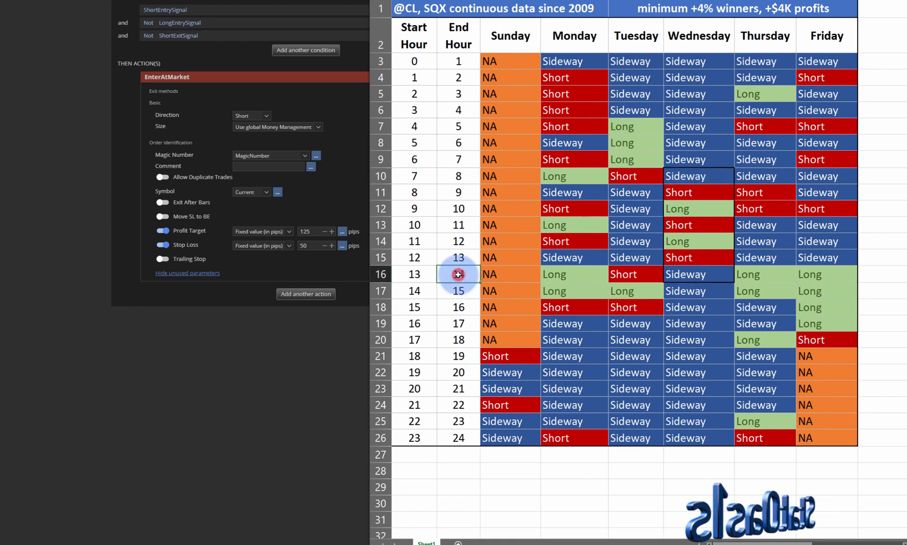
Step: Go to the Wednesday Weekly Petroleum Status Report table and select the 7:30–8:00 row
left_click(458, 274)
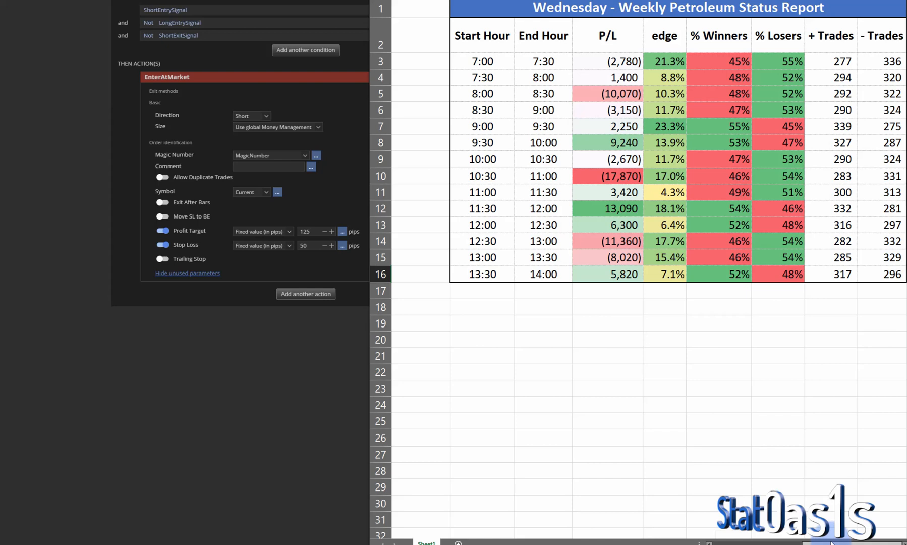
left_click(543, 61)
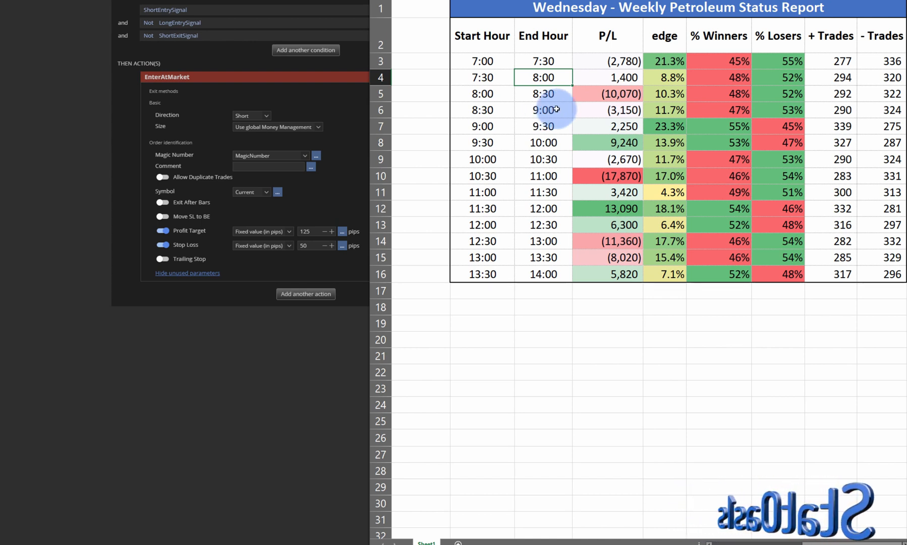
mouse_move(358, 82)
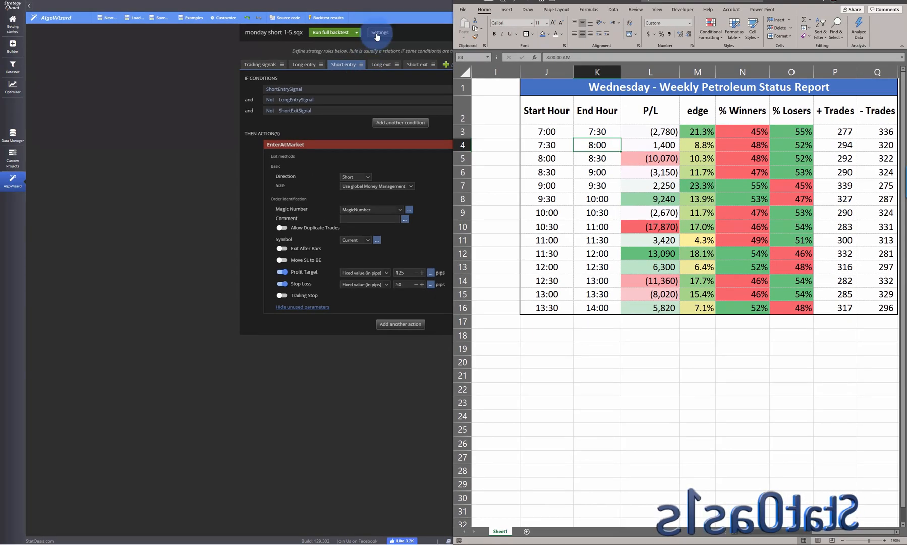
Step: Set the backtest trading time range from 07:15 to 08:00
left_click(379, 32)
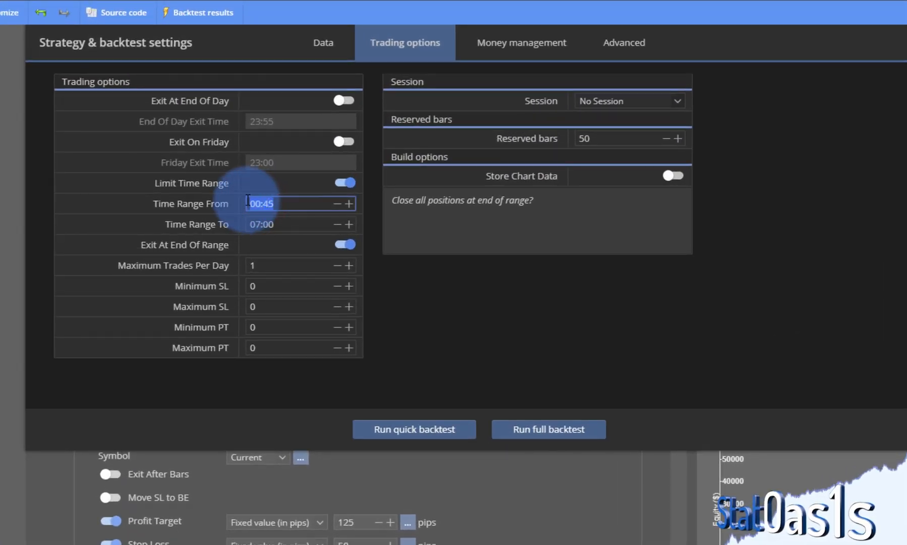
type("7")
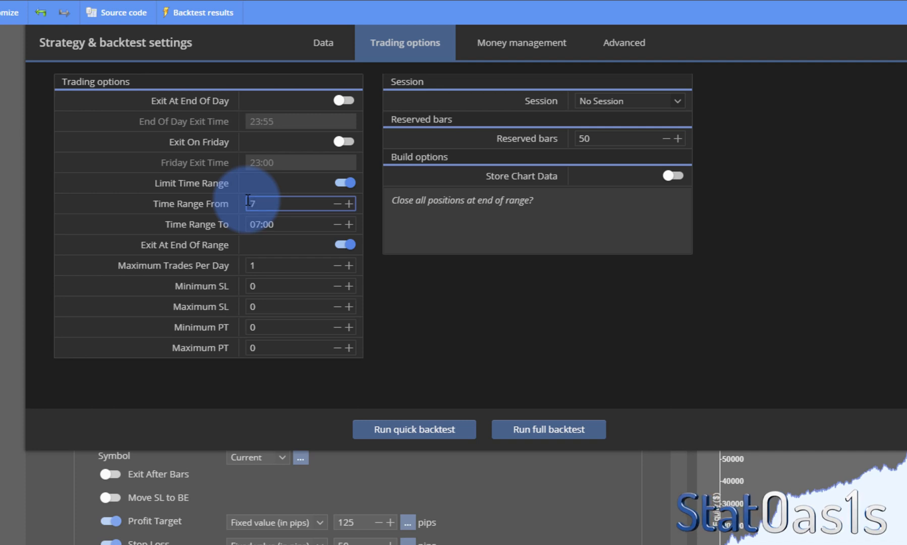
type(":15")
left_click(300, 224)
type("8")
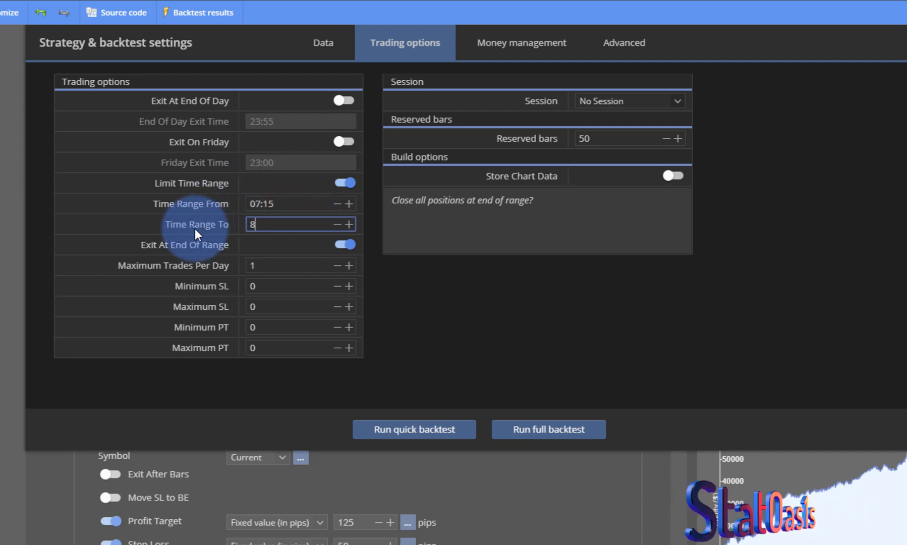
type(":00")
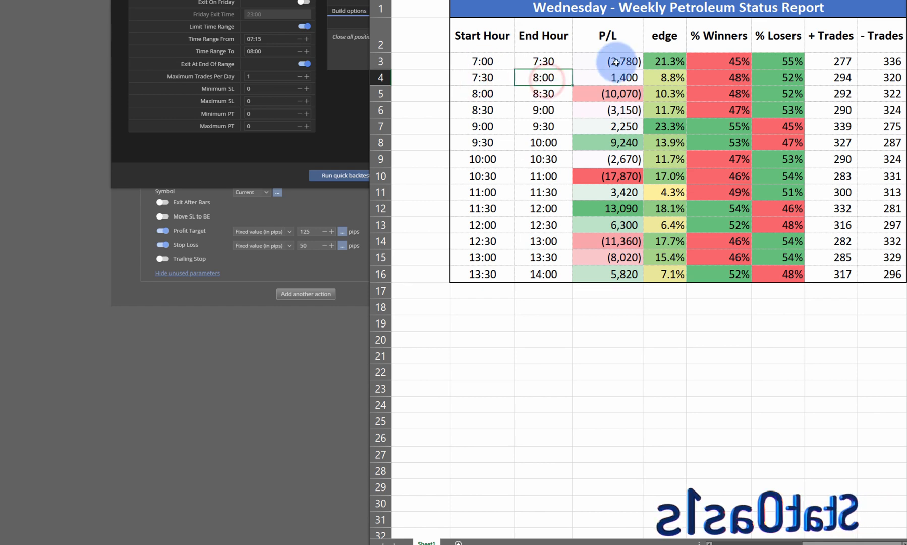
Step: Rerun the 07:15–08:00 backtest and view its trade analysis charts
left_click(607, 60)
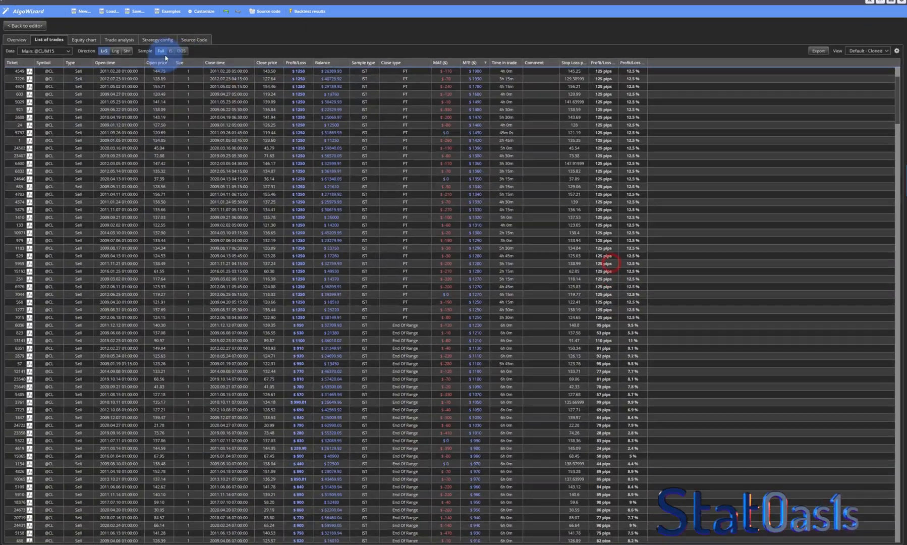
left_click(83, 40)
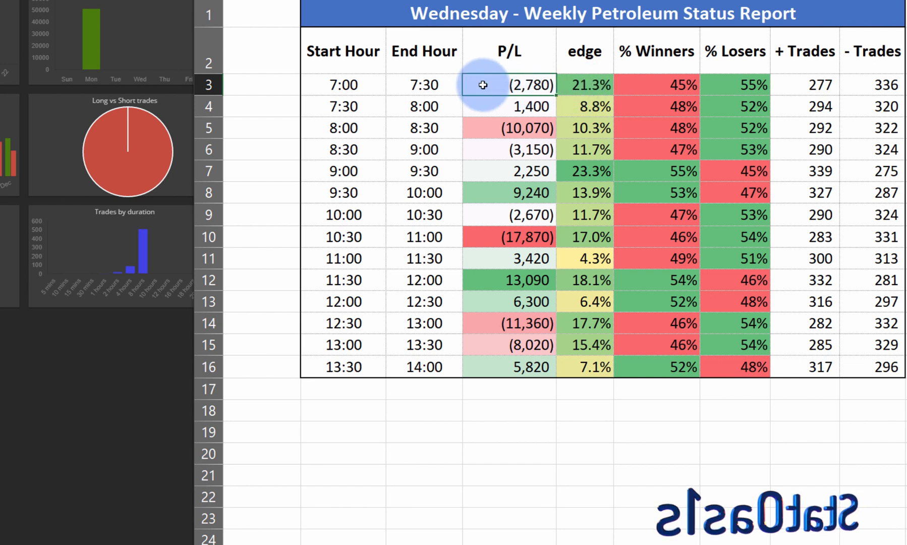
left_click(584, 84)
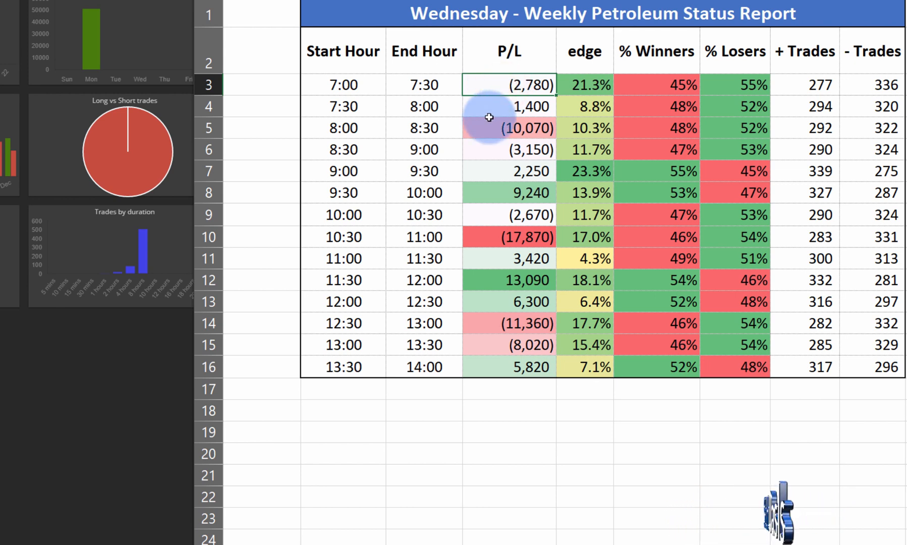
left_click(585, 84)
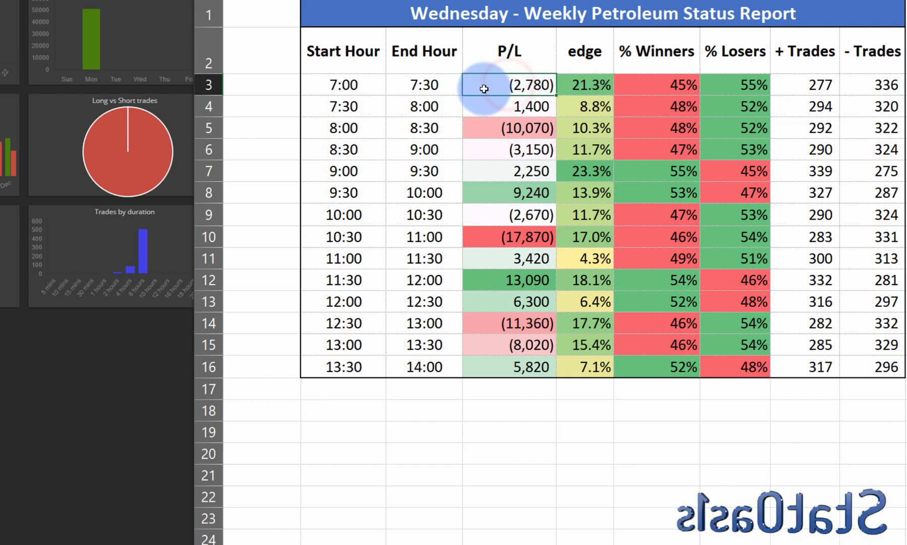
left_click(507, 127)
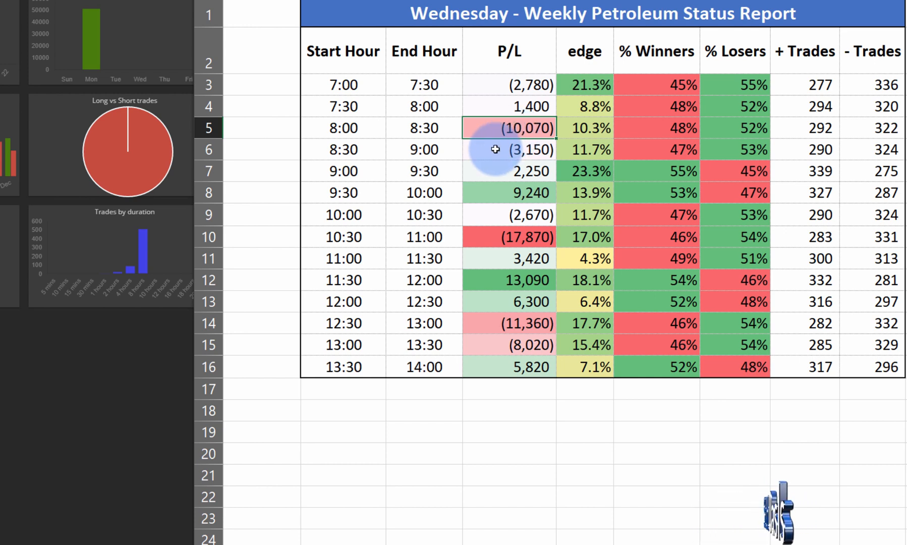
left_click(508, 150)
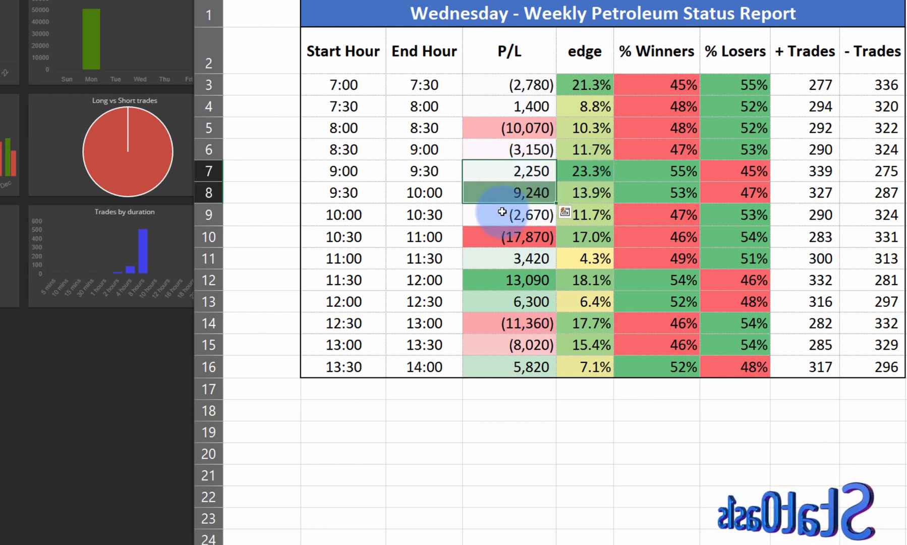
left_click_drag(524, 215, 529, 237)
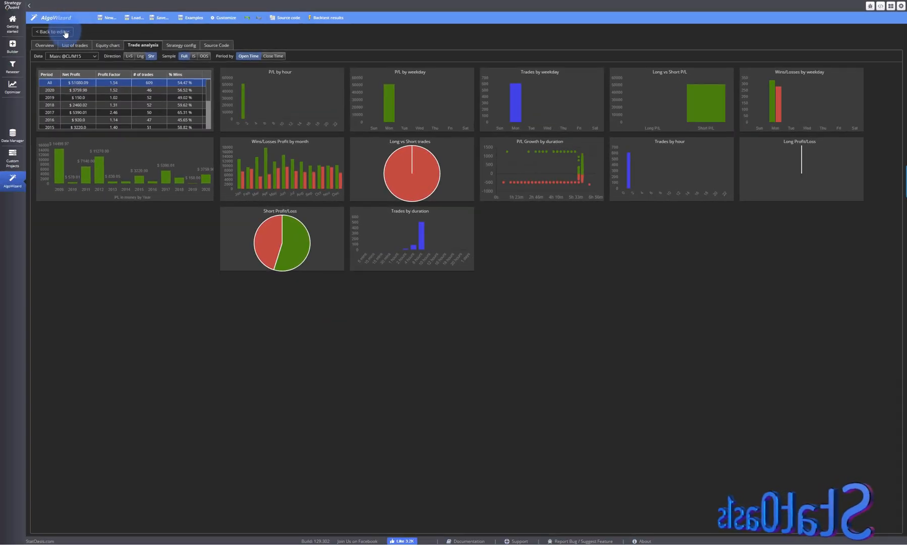
Step: Change the short entry's day-of-week condition to Wednesday
left_click(52, 31)
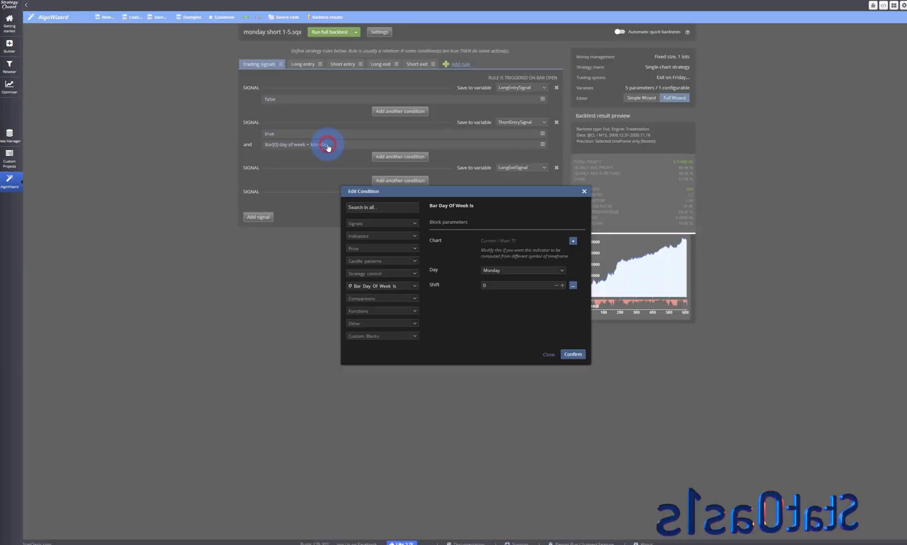
left_click(576, 403)
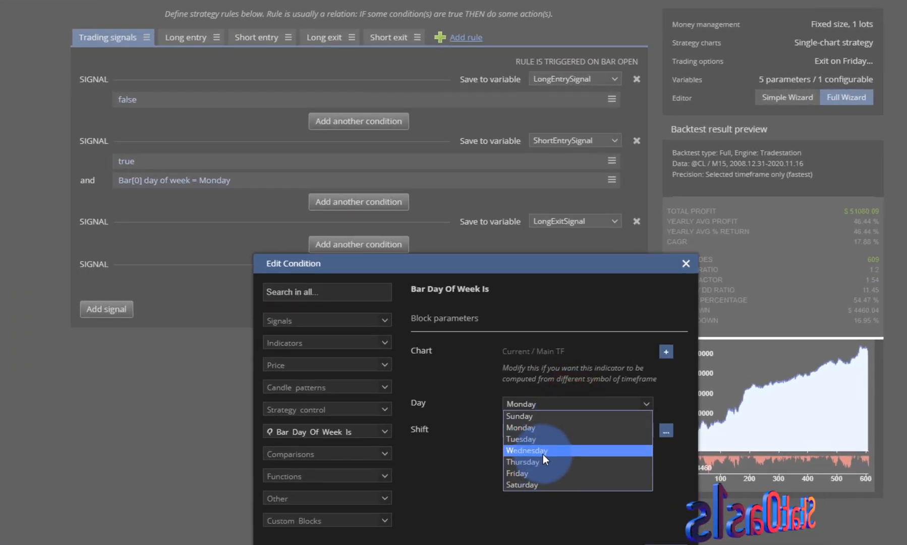
left_click(526, 450)
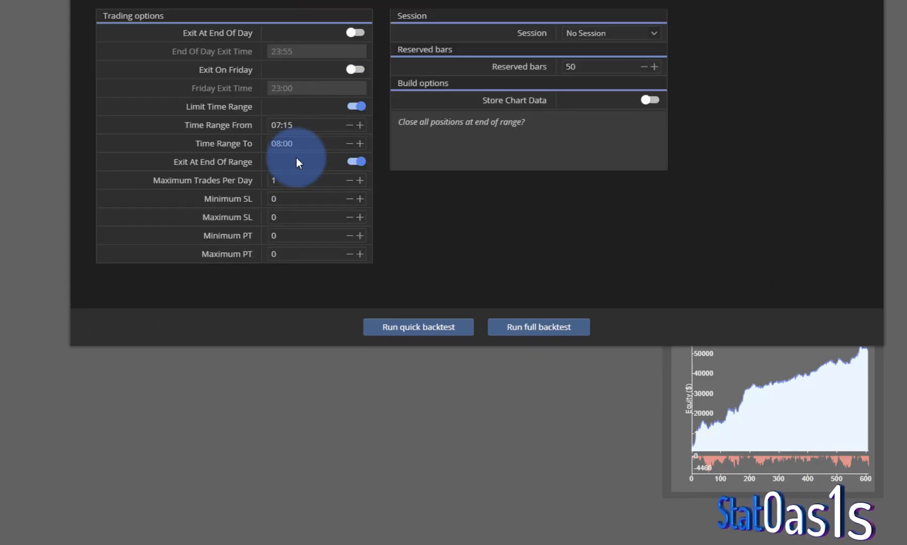
Step: Set the trading time range to 12:15–13:30 and start a backtest
left_click(301, 124)
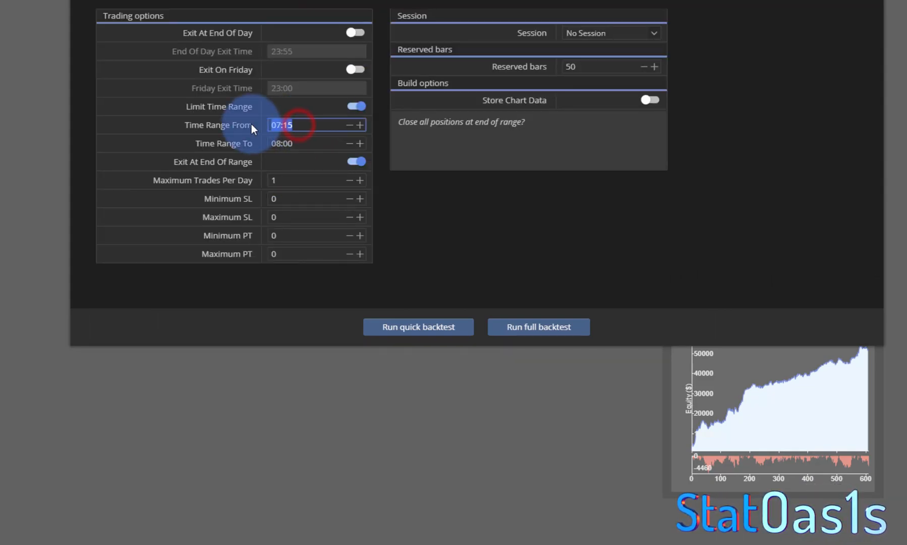
type("12:")
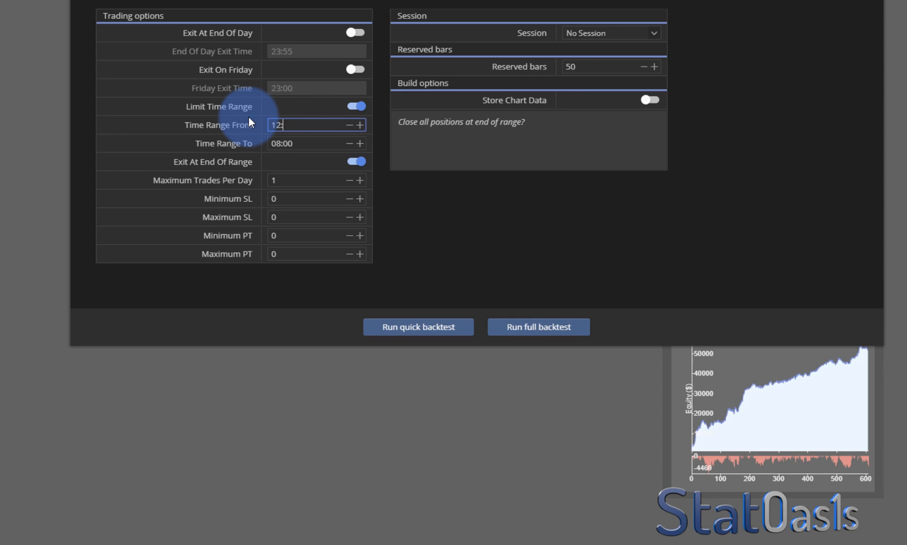
left_click(301, 143)
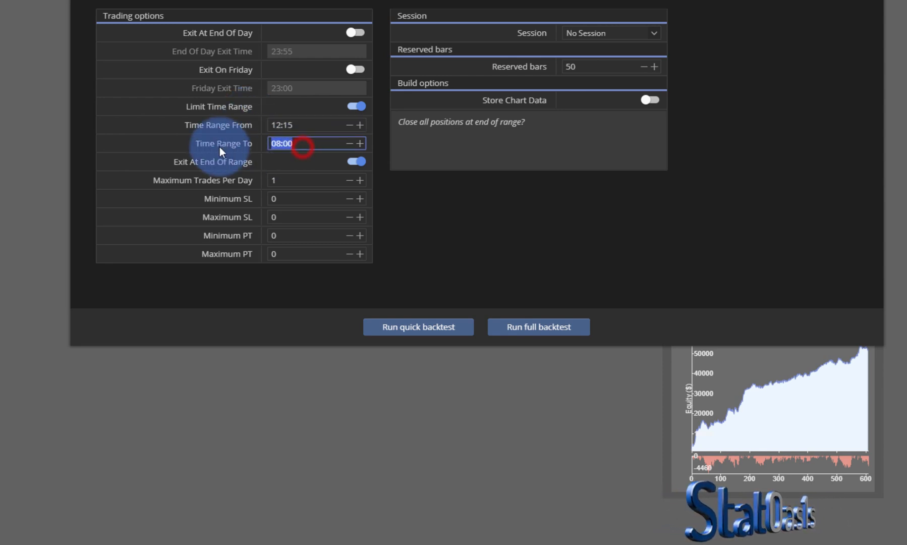
type("13:30")
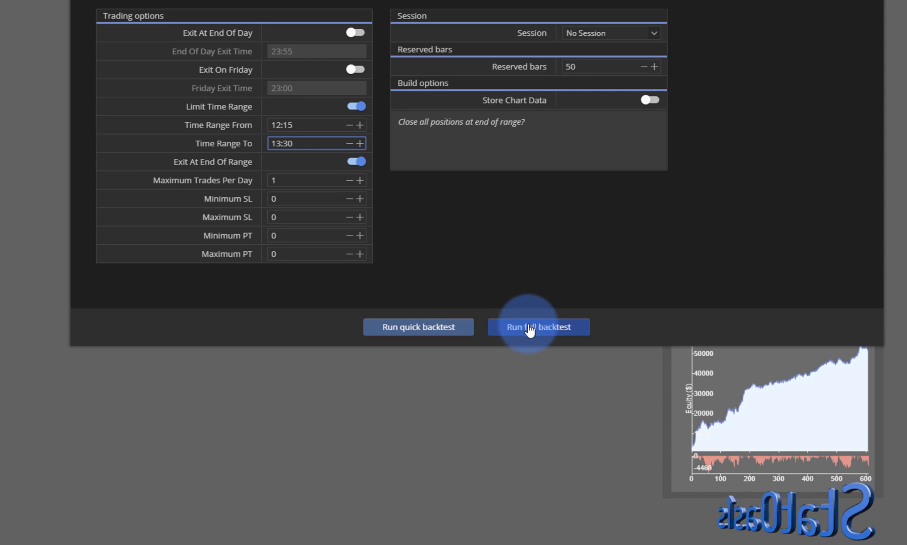
left_click(537, 327)
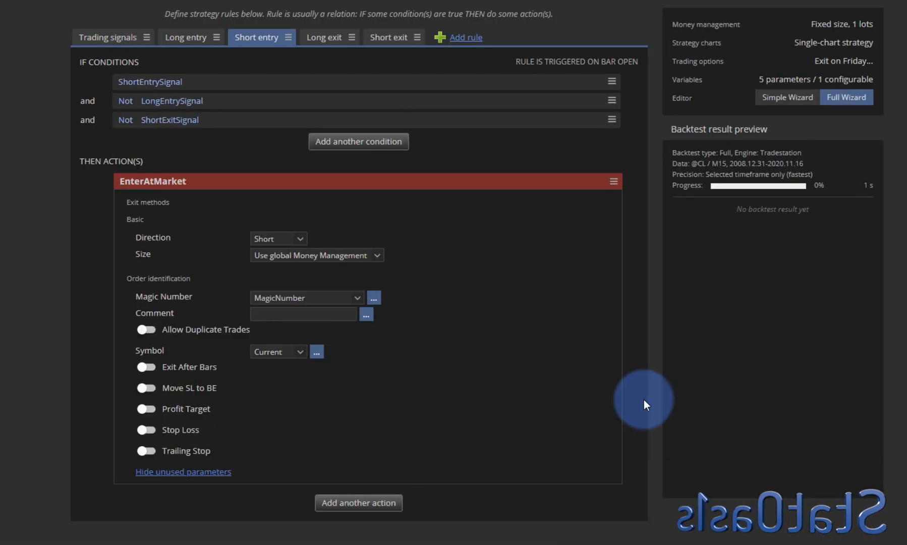
Step: Review the backtest's list of trades and equity curve
left_click(328, 17)
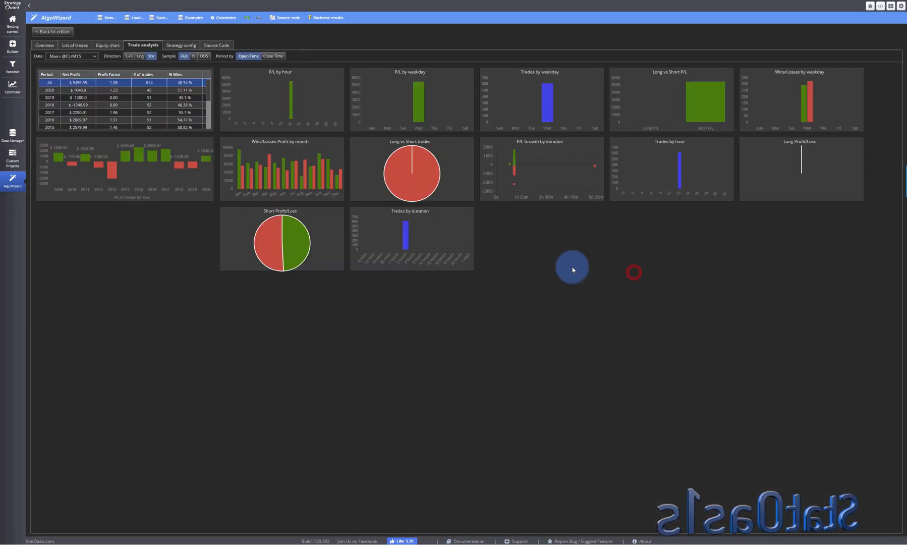
left_click(74, 45)
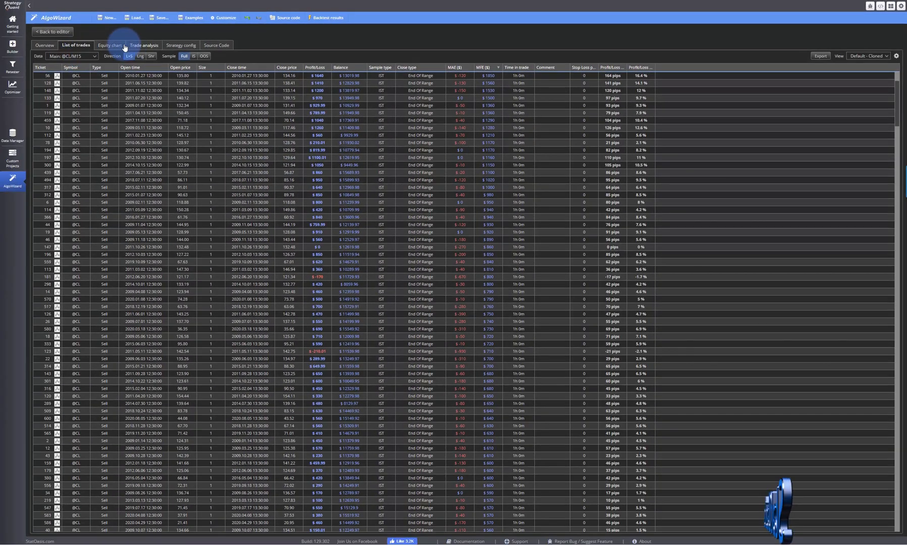
left_click(108, 45)
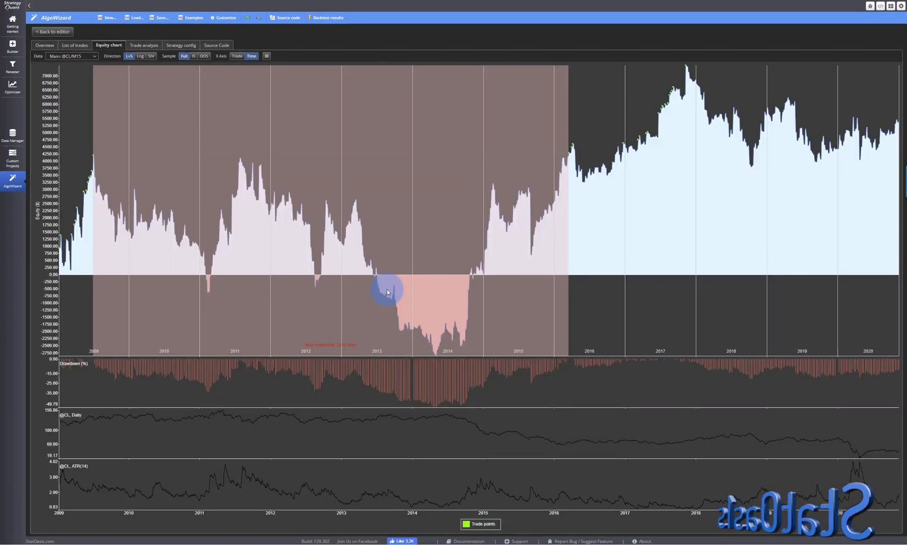
mouse_move(373, 331)
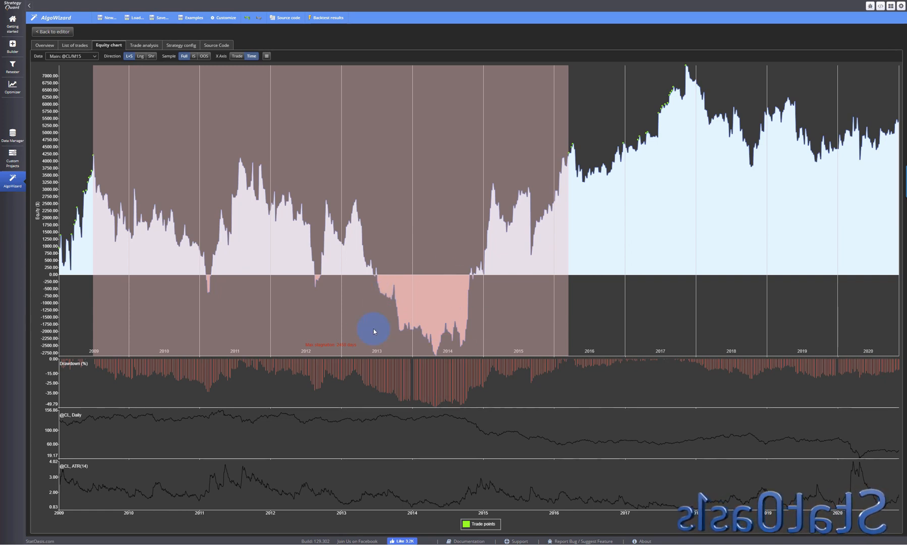
mouse_move(468, 346)
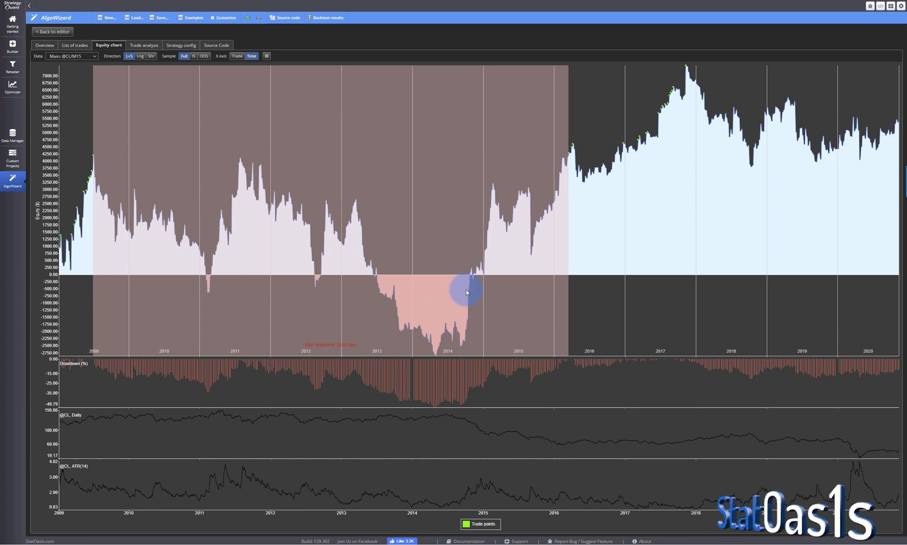
mouse_move(460, 309)
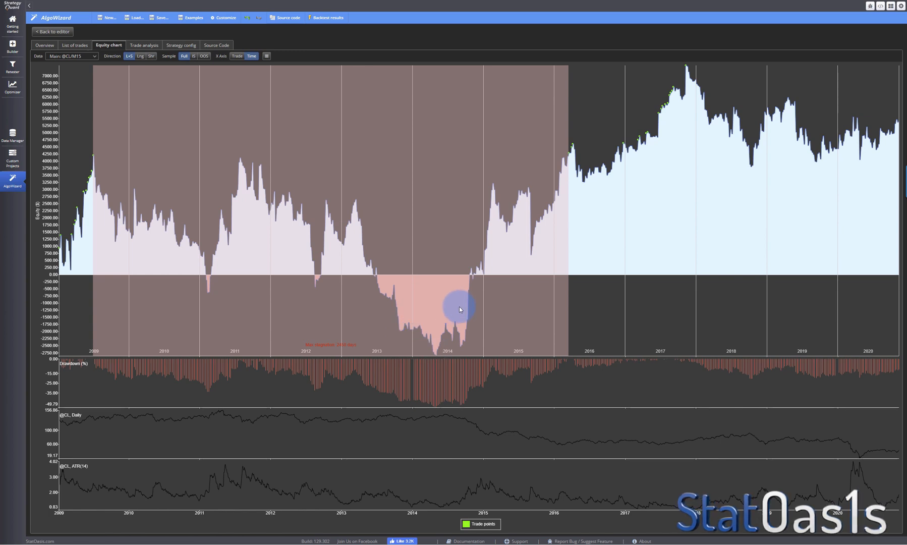
mouse_move(569, 437)
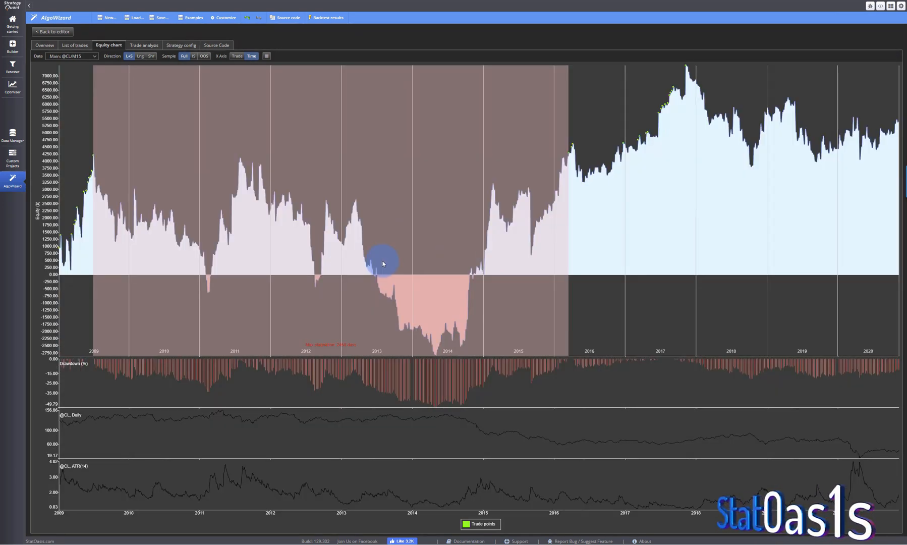
mouse_move(470, 257)
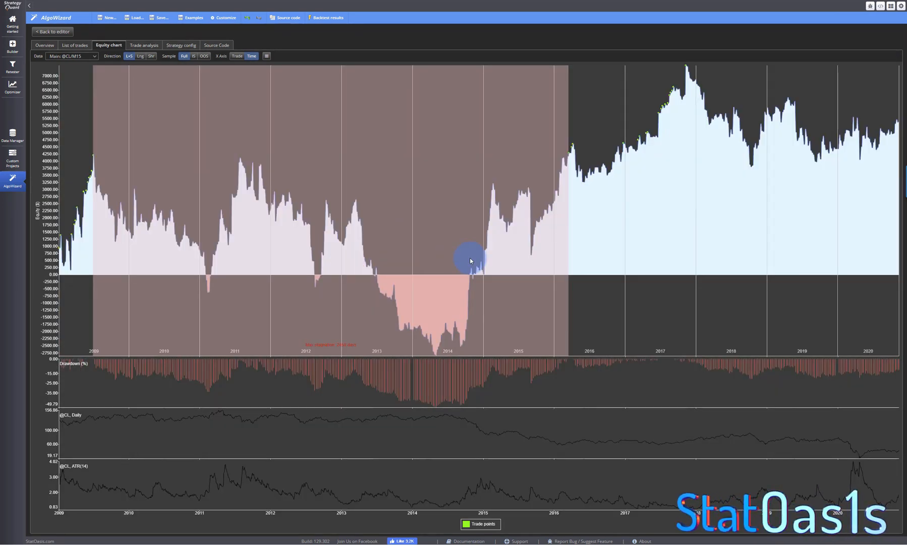
mouse_move(451, 313)
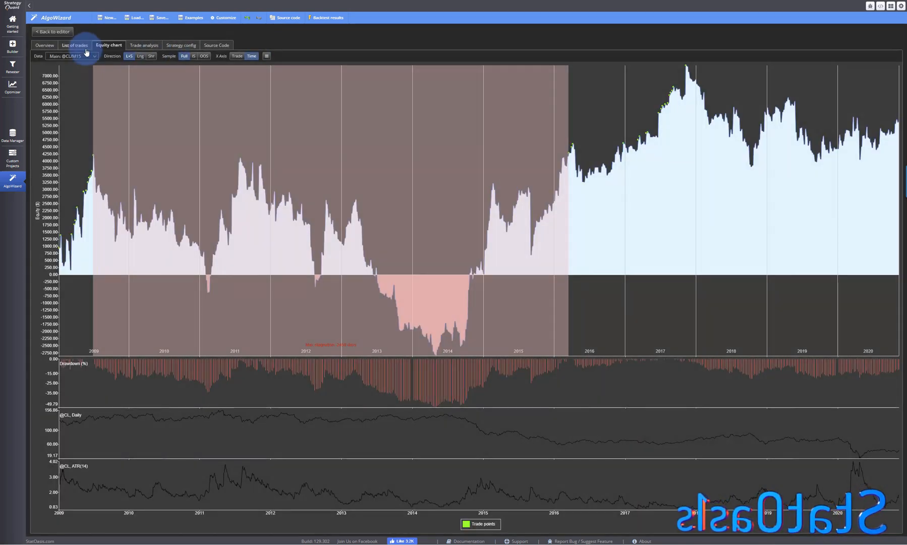
Step: Sort the trades by worst MAE, then return to the rule editor
left_click(75, 45)
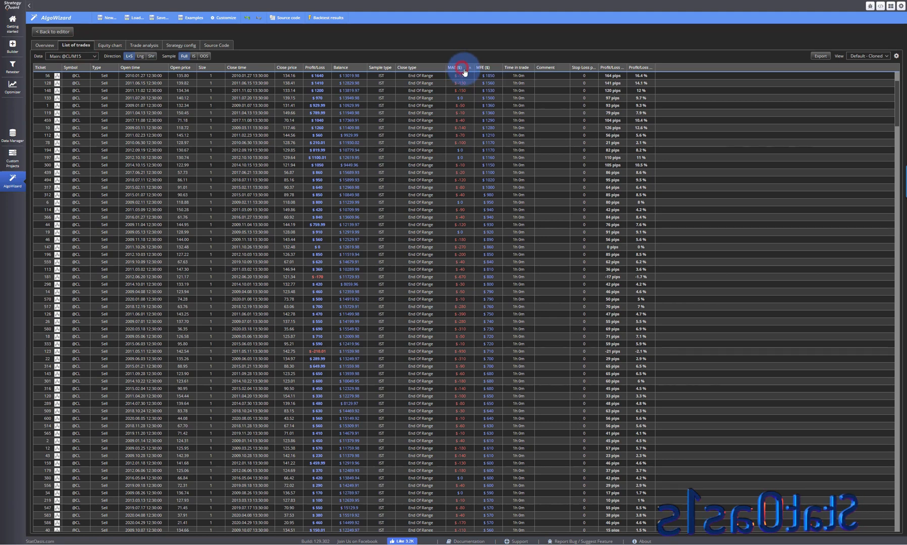
left_click(455, 67)
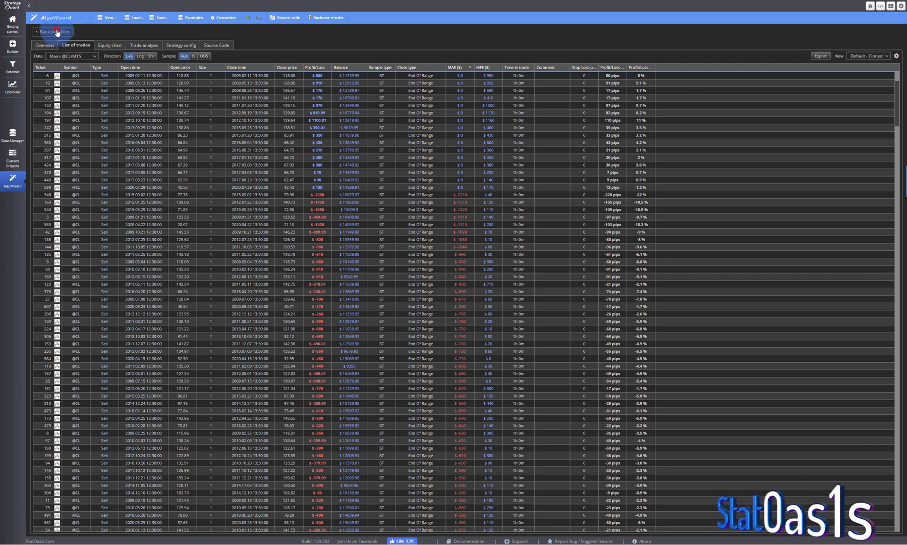
left_click(52, 31)
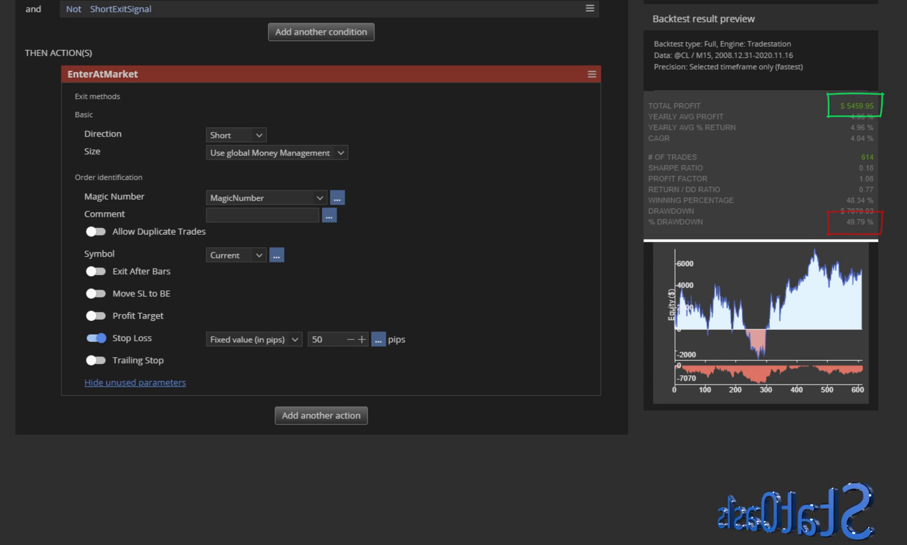
Step: Apply a 50-pip stop loss, then try 75 and 100 pips
left_click(379, 339)
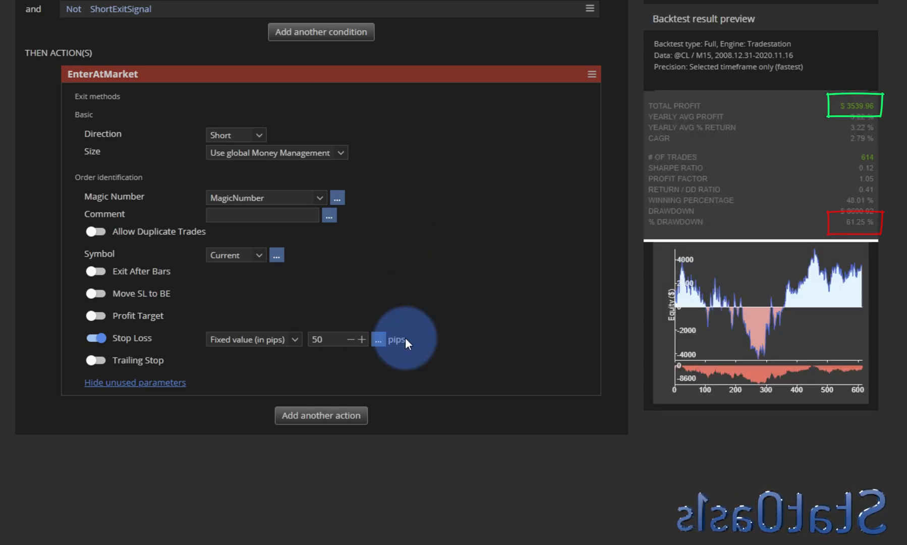
left_click(335, 339)
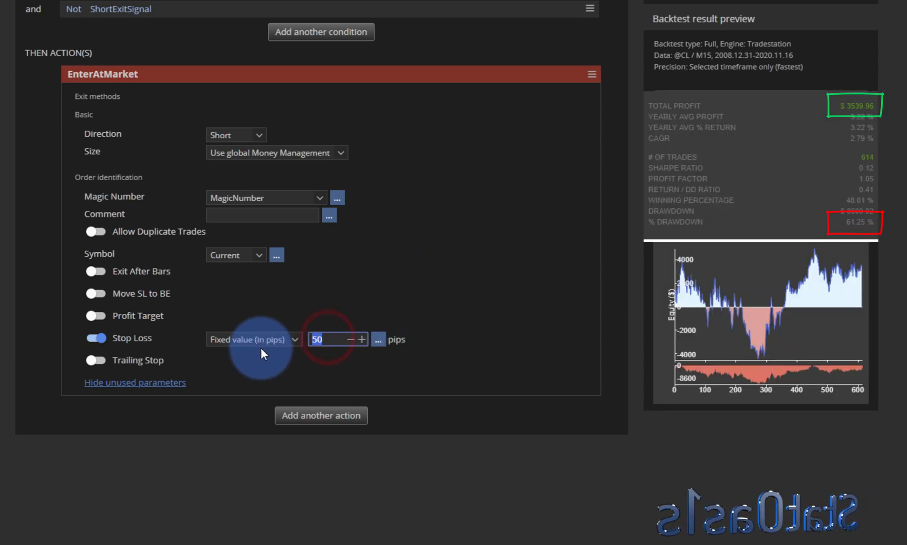
type("75")
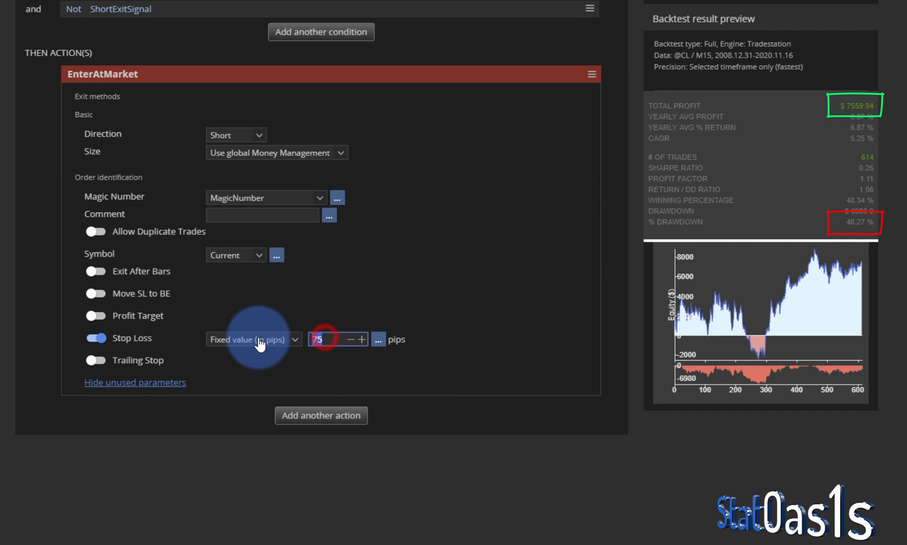
type("100")
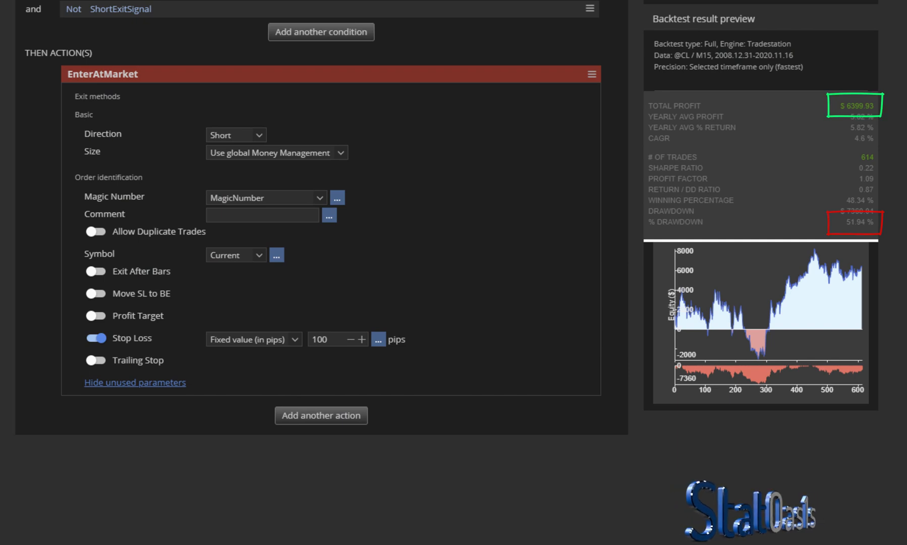
Step: Try 125 and 85-pip stop losses, then switch the stop loss off
left_click(338, 339)
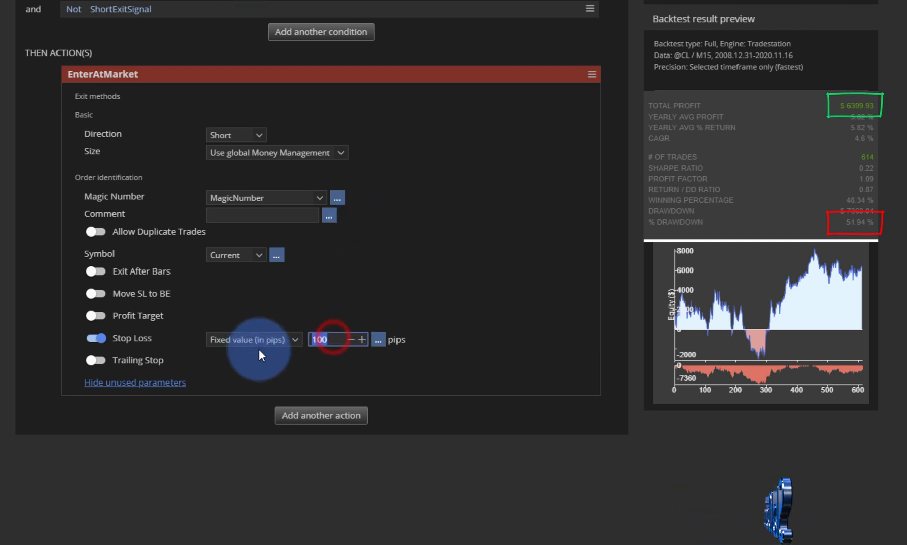
type("125")
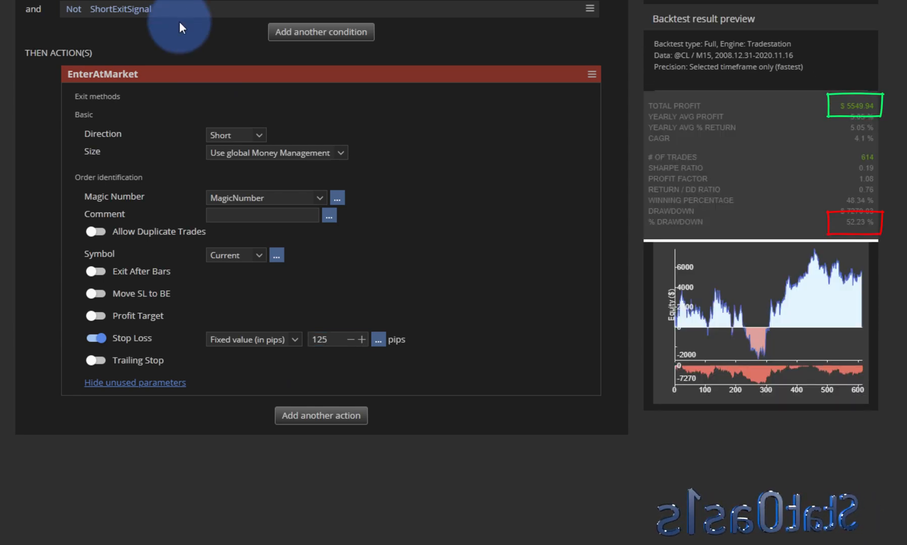
left_click(338, 339)
type("85")
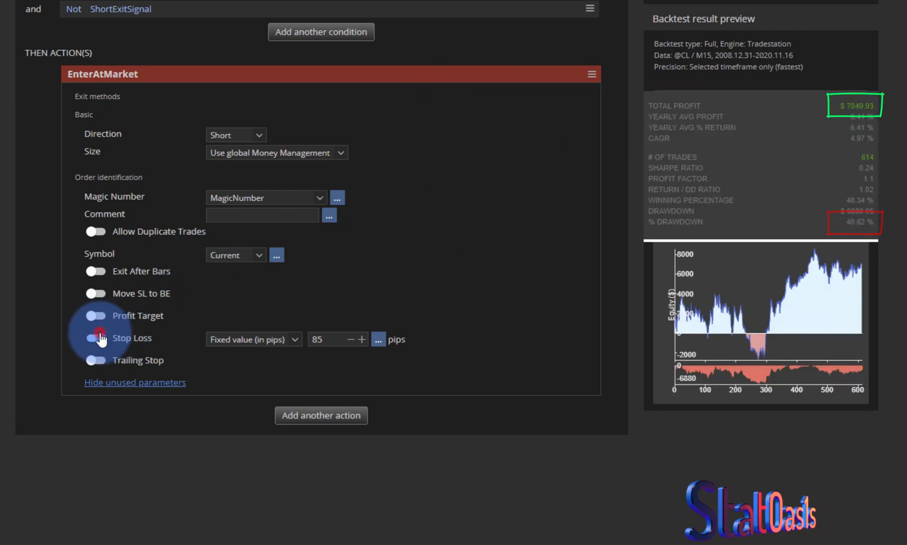
left_click(95, 338)
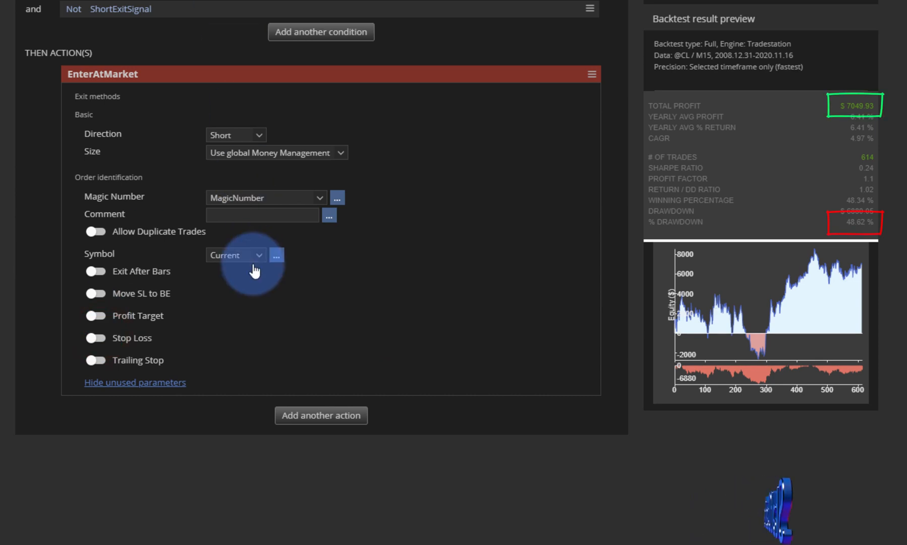
left_click(95, 338)
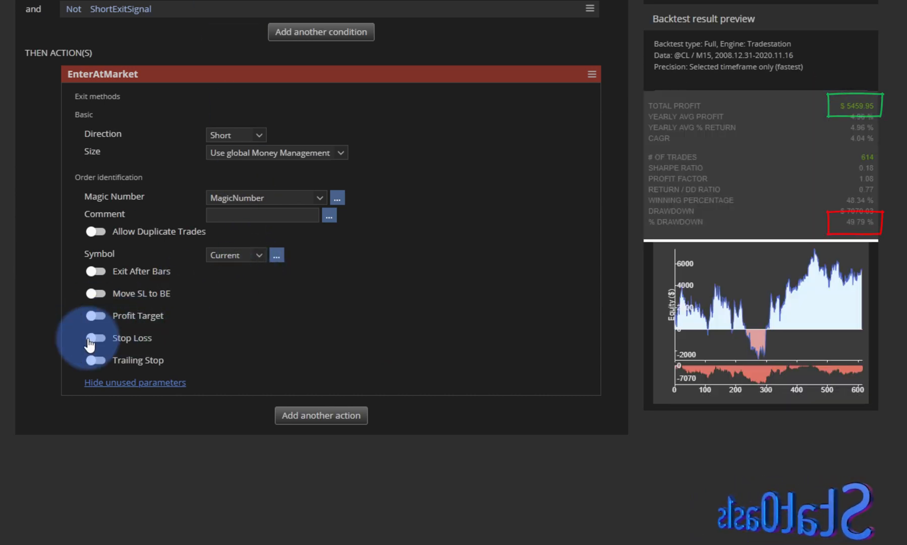
Step: Enable a profit target and try 145 and 175 pips
left_click(95, 315)
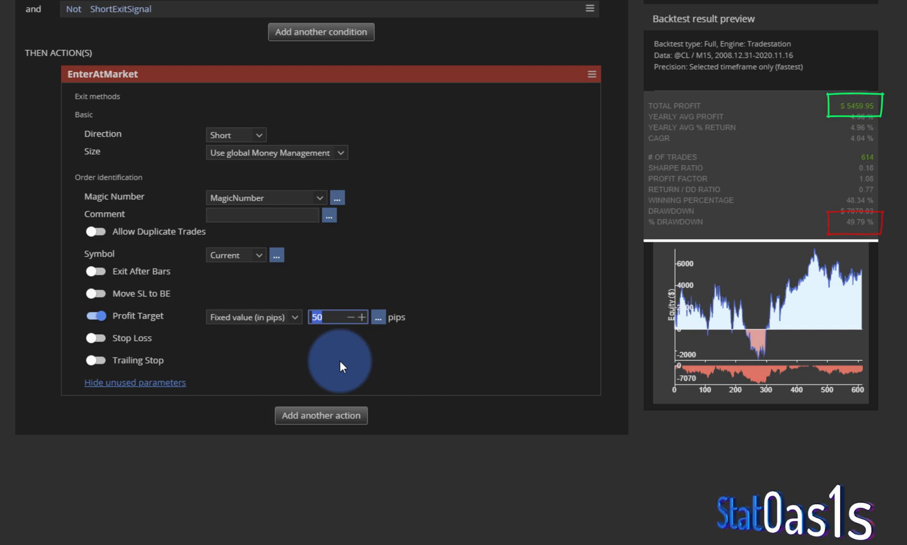
type("145")
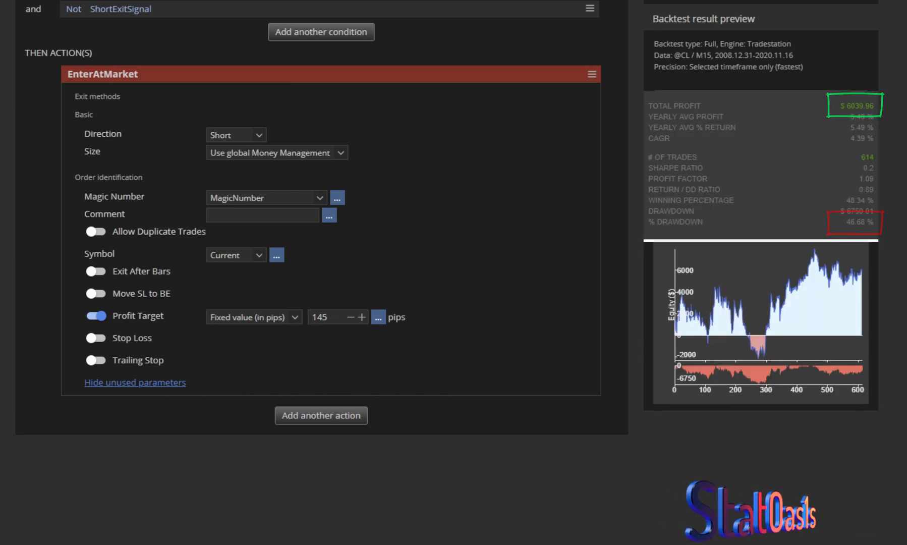
left_click(325, 317)
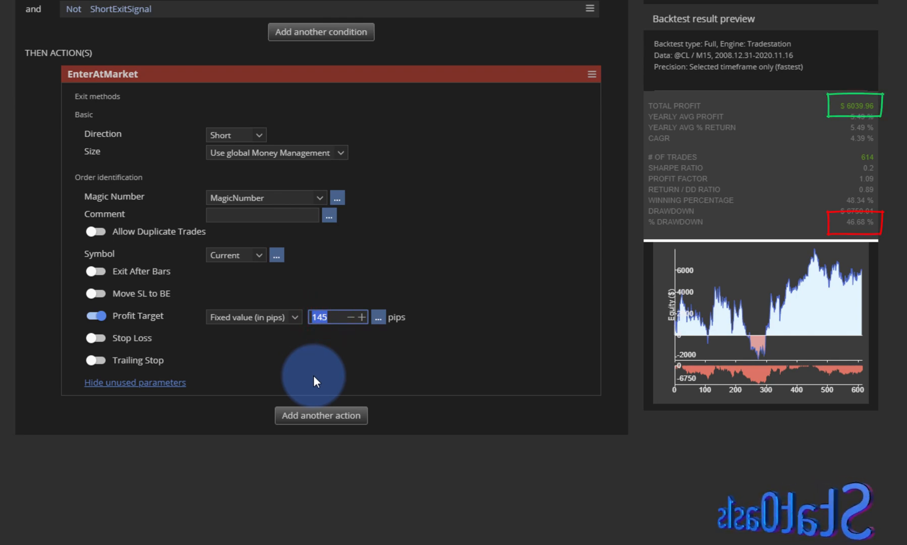
type("175")
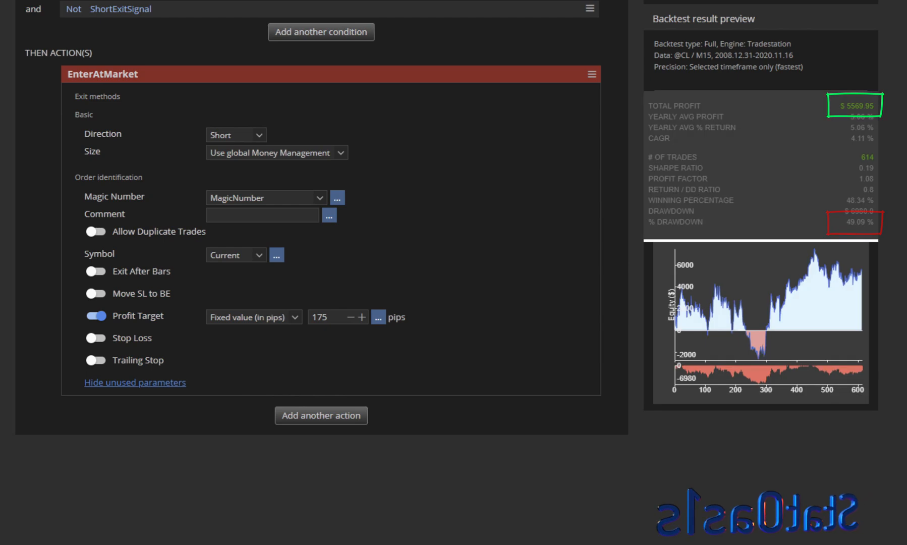
Step: Try 125 and 100-pip targets, remove the profit target, and re-enable the stop loss
left_click(336, 317)
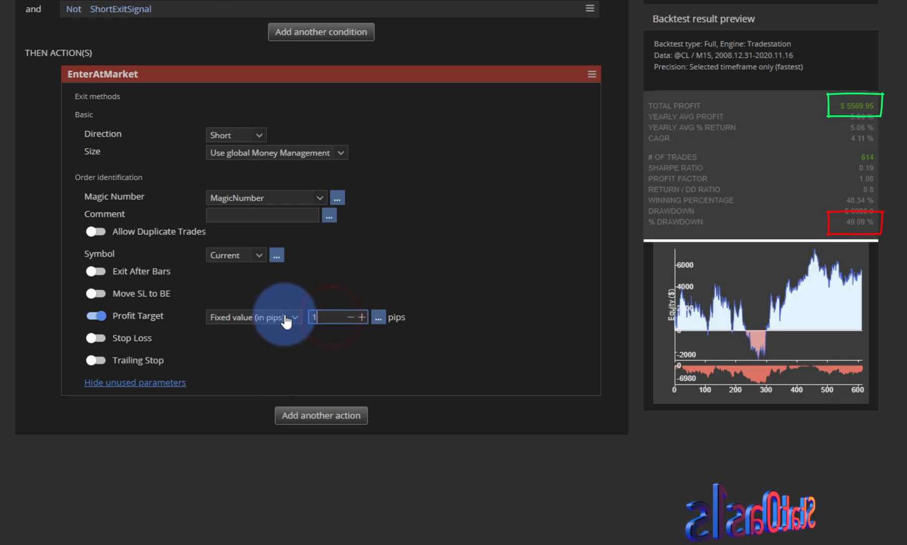
type("125")
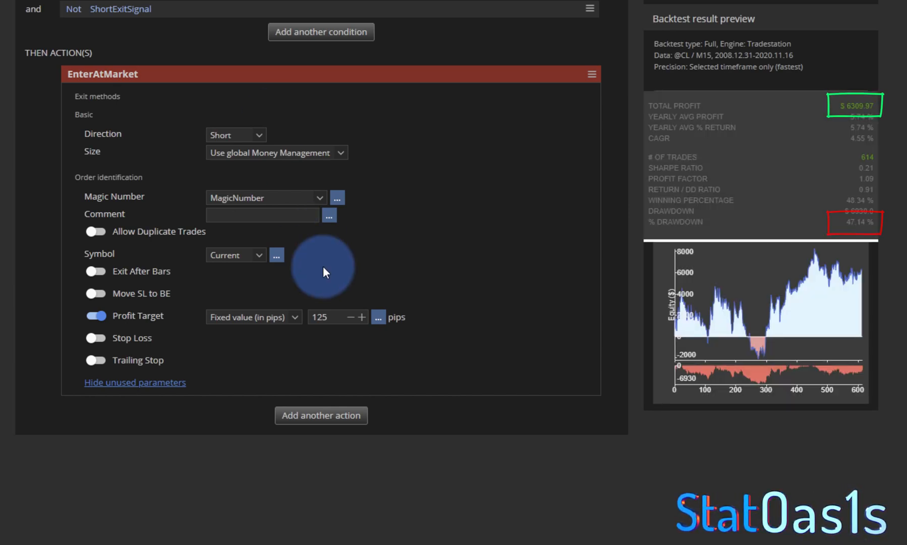
type("100")
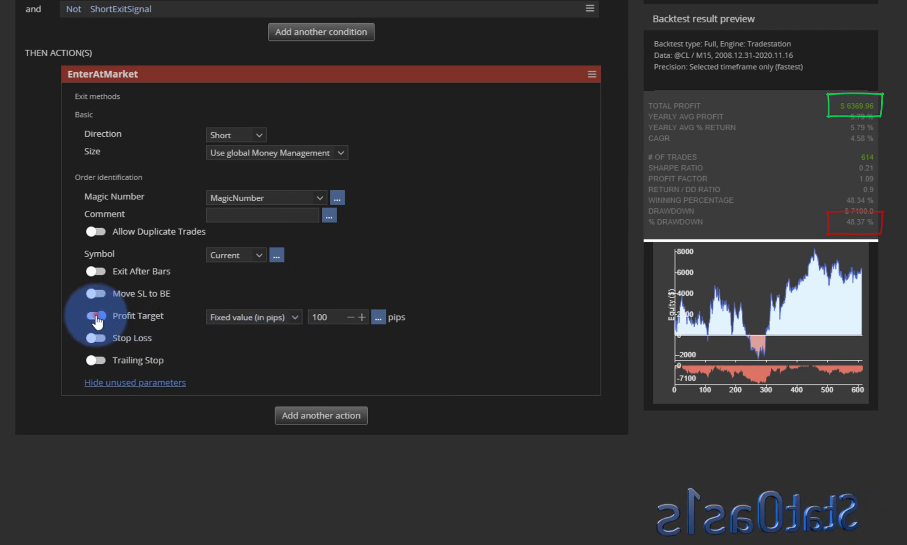
left_click(95, 316)
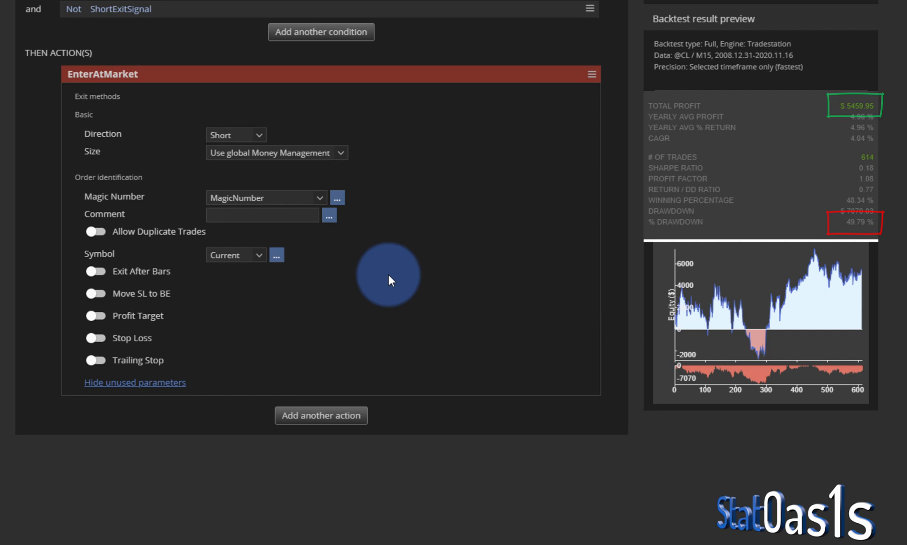
mouse_move(185, 306)
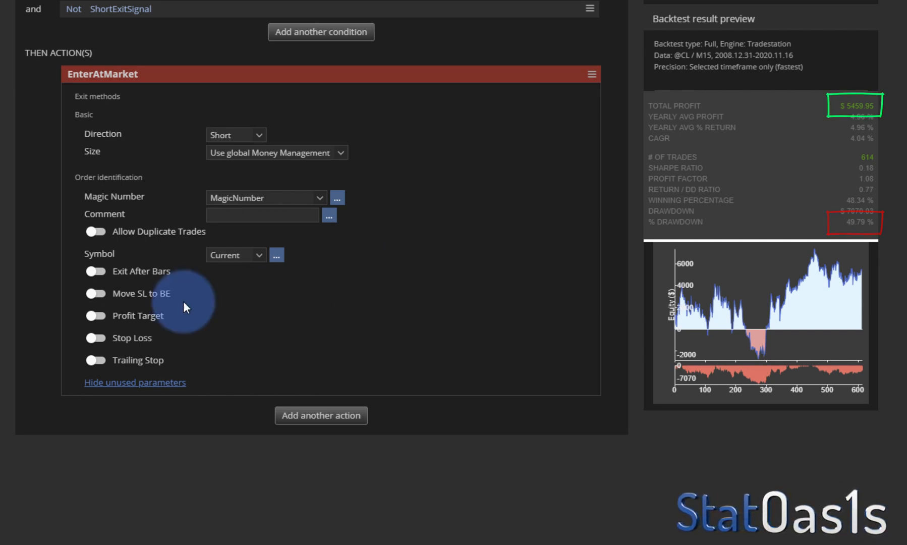
left_click(95, 339)
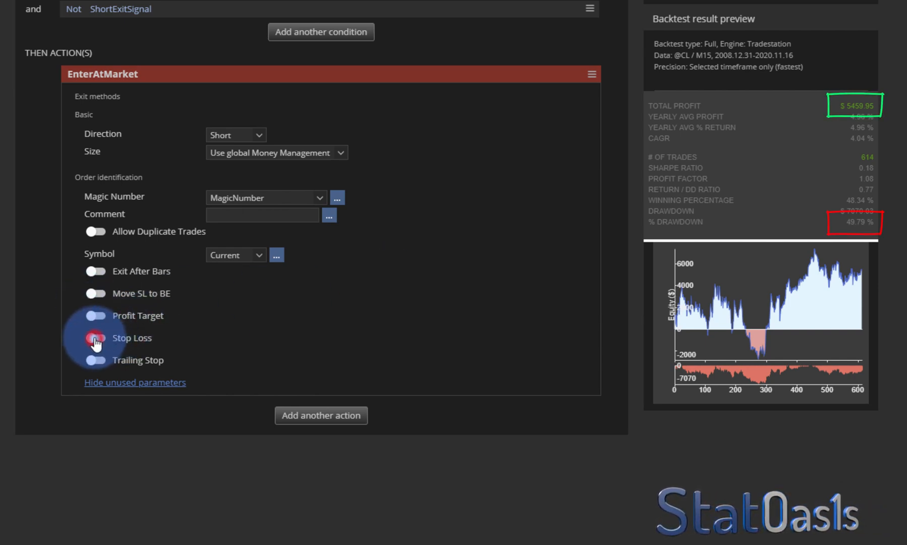
left_click(95, 338)
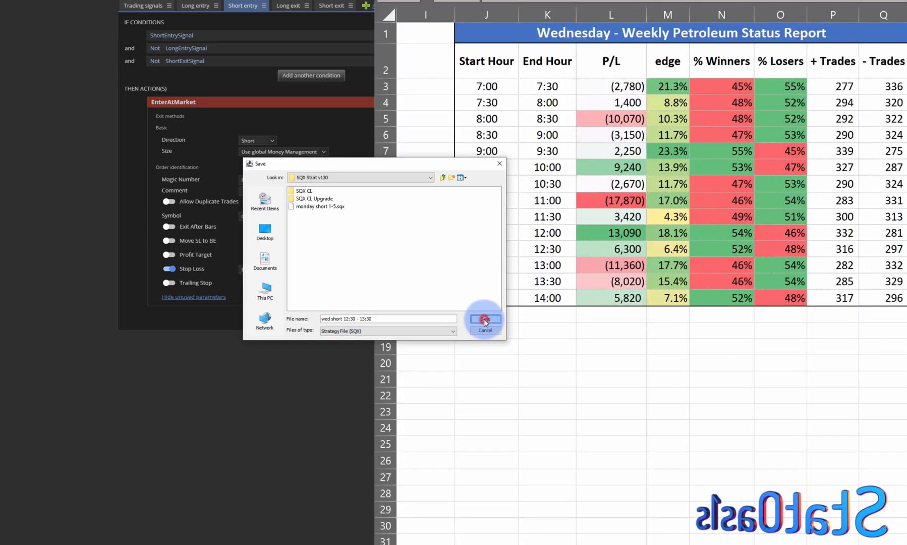
Step: Confirm saving the strategy as 'wed short 12:30 - 13:30'
left_click(485, 319)
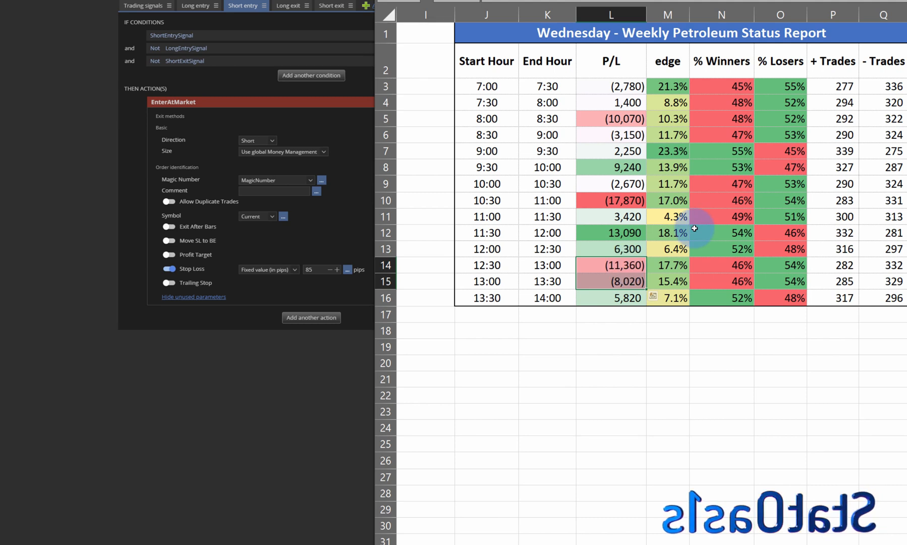
mouse_move(654, 157)
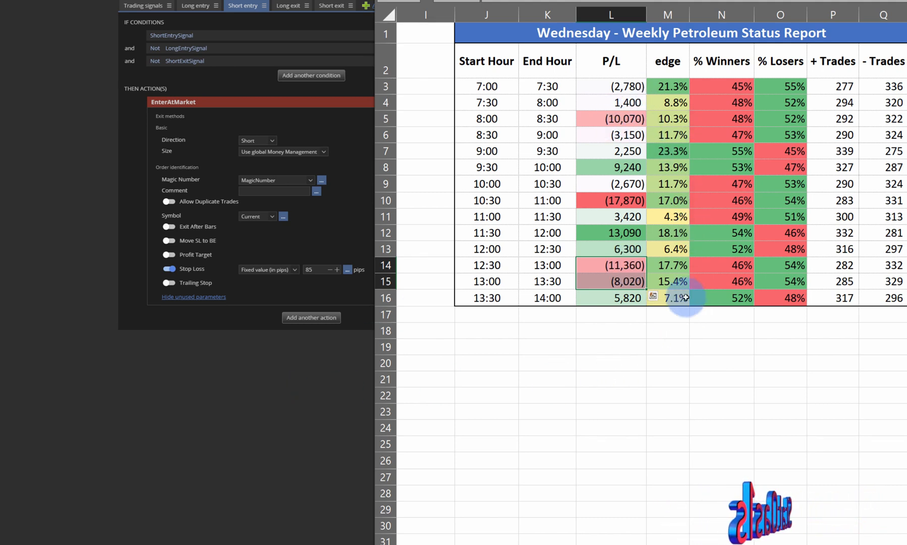
mouse_move(312, 416)
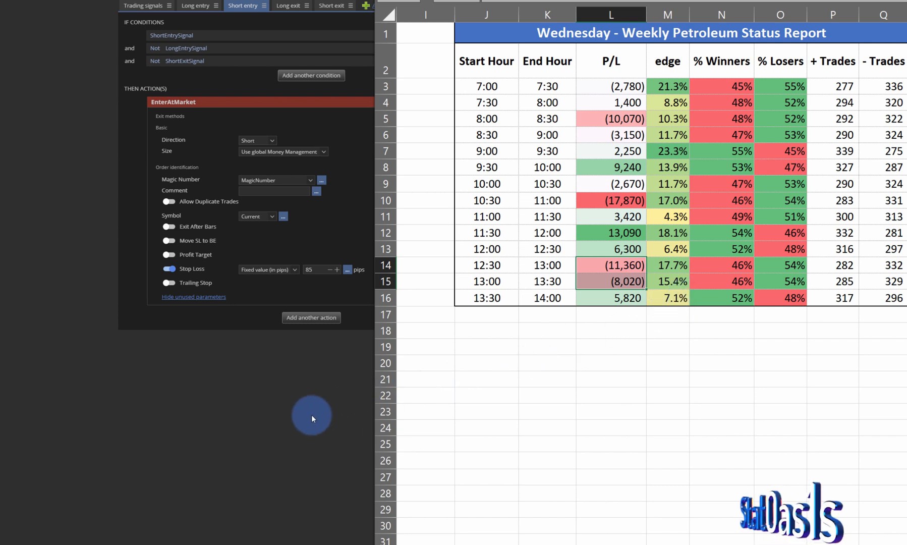
mouse_move(311, 398)
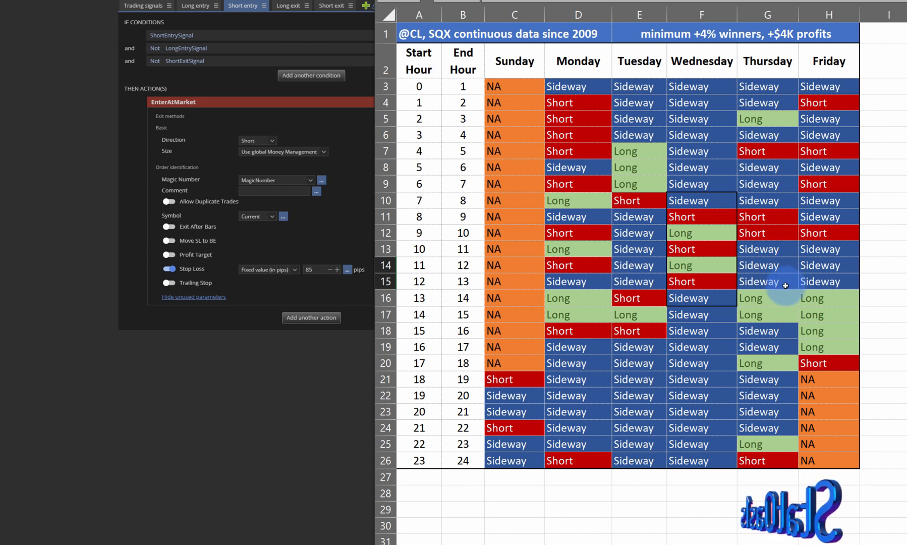
Step: Mark Thursday's 13:00 Long hour in the table and set LongEntrySignal to true
left_click(768, 298)
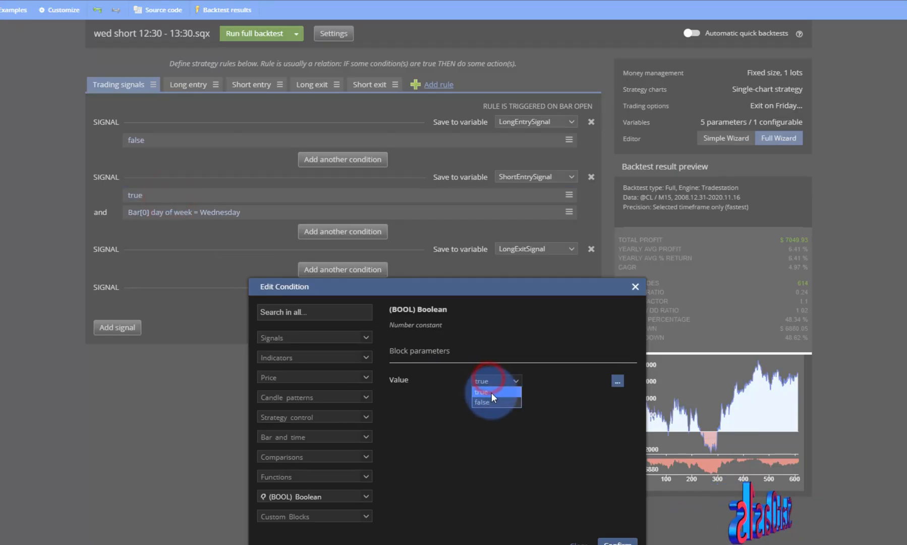
left_click(483, 392)
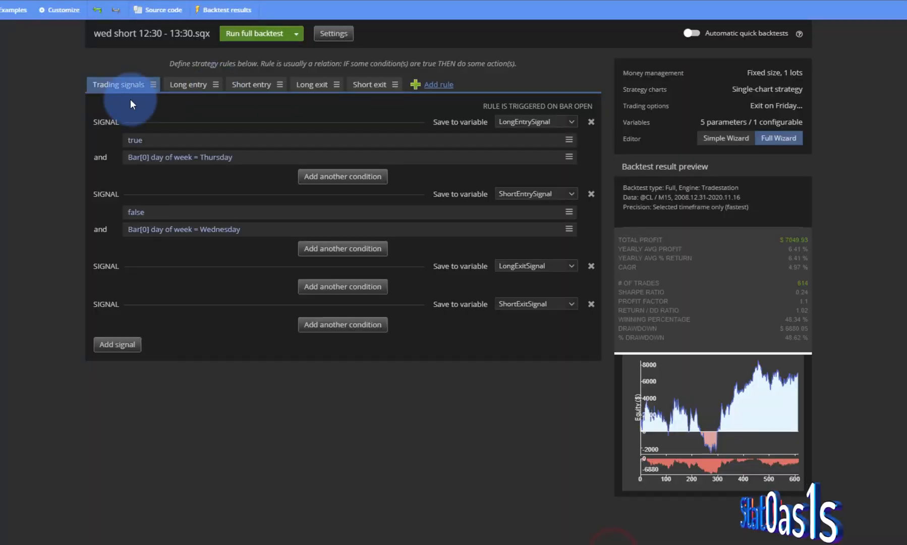
mouse_move(288, 45)
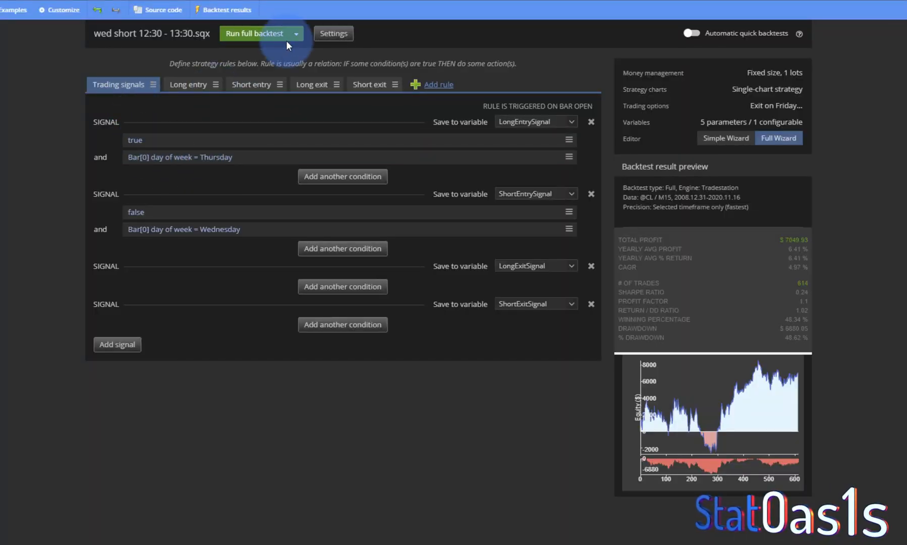
left_click(332, 33)
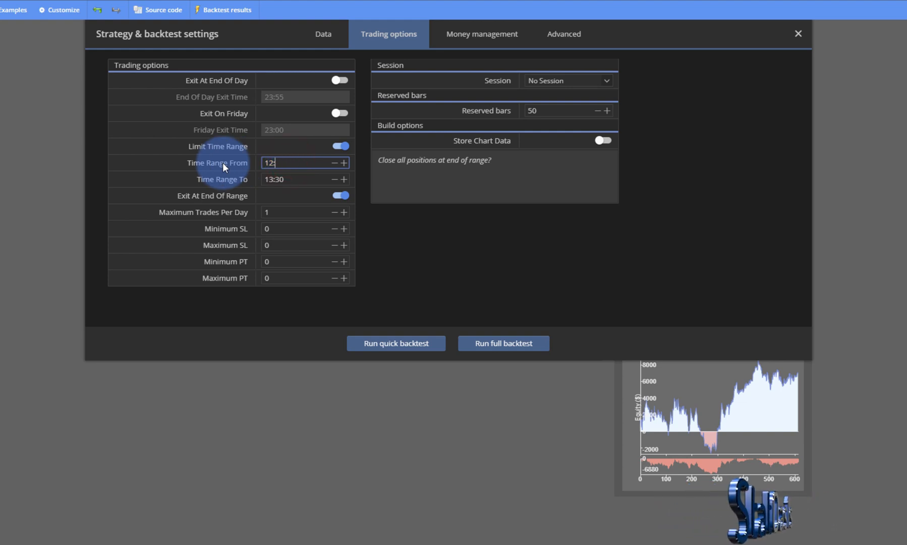
Step: Set the trading range end to 15:00 and run the full backtest
left_click(301, 179)
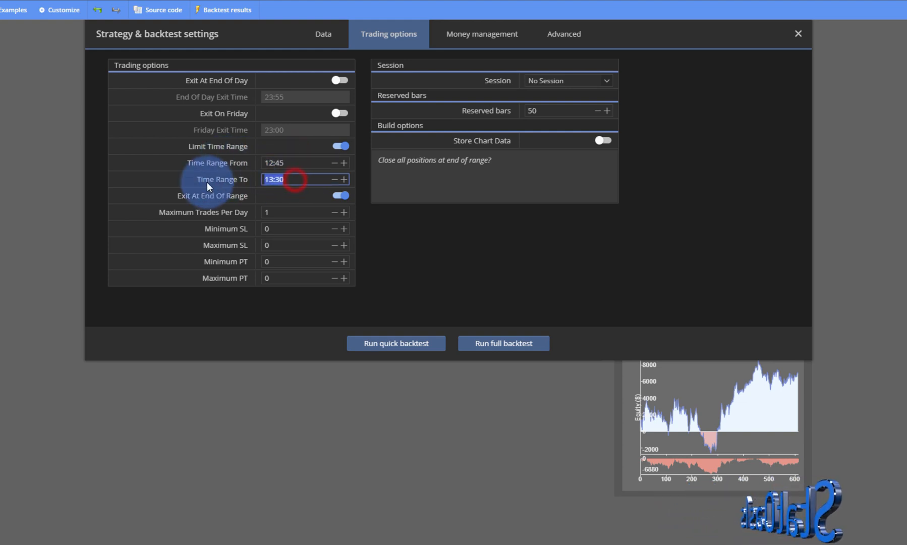
type("15:00")
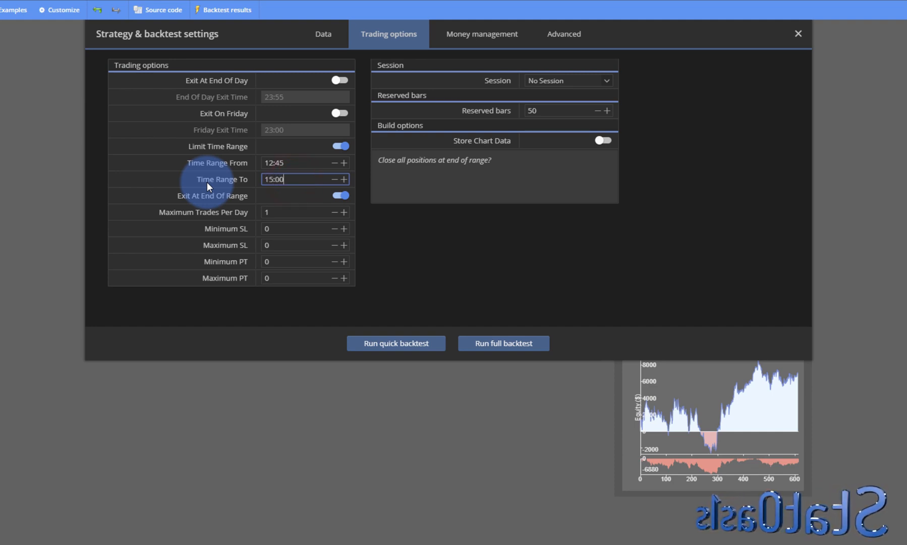
left_click(593, 362)
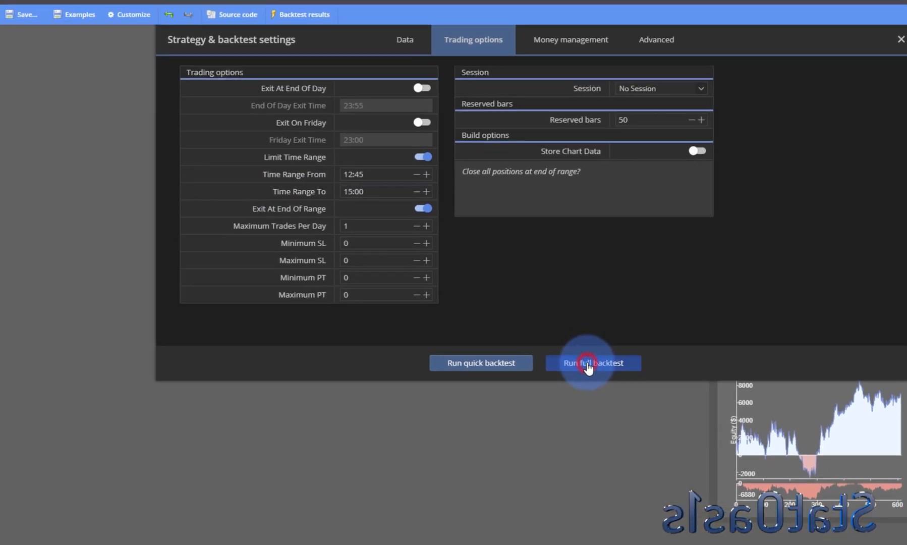
left_click(592, 363)
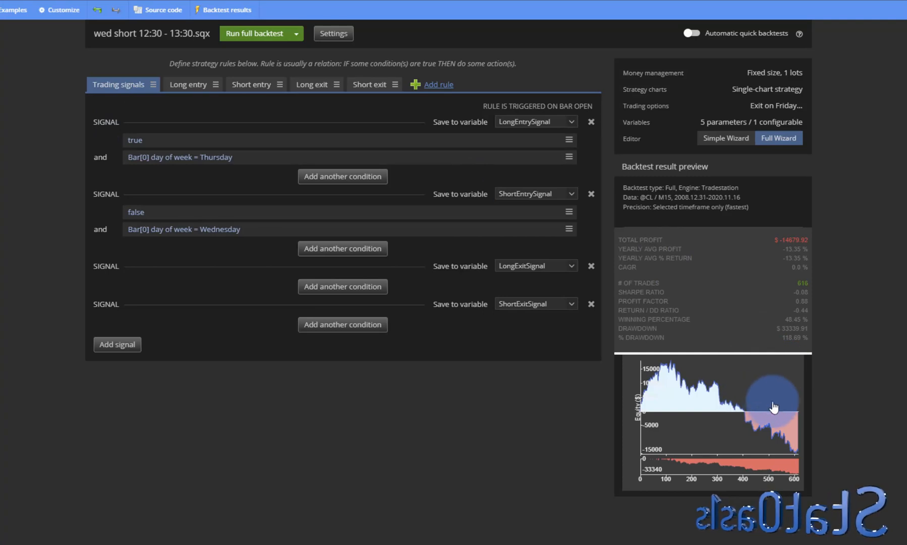
mouse_move(737, 416)
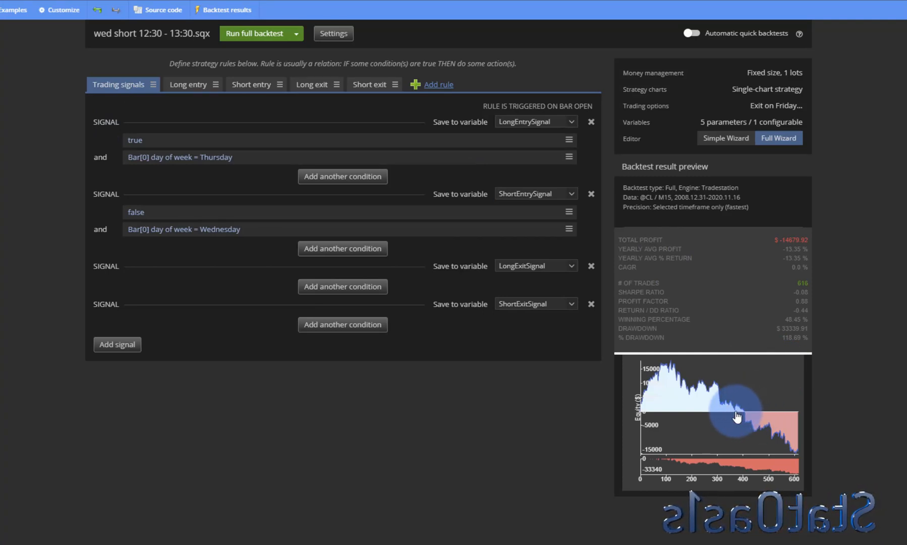
Step: Review the long and short entry rules, then return to Trading signals
left_click(188, 84)
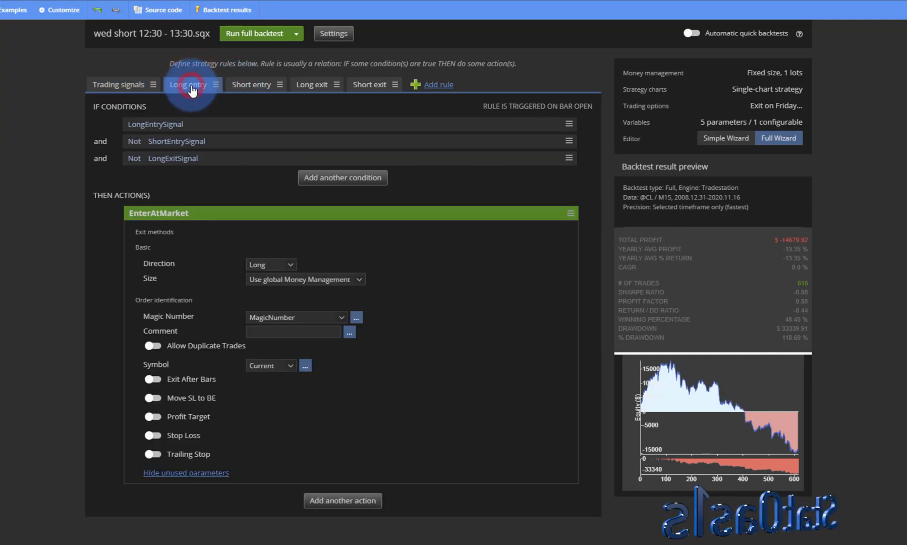
left_click(251, 85)
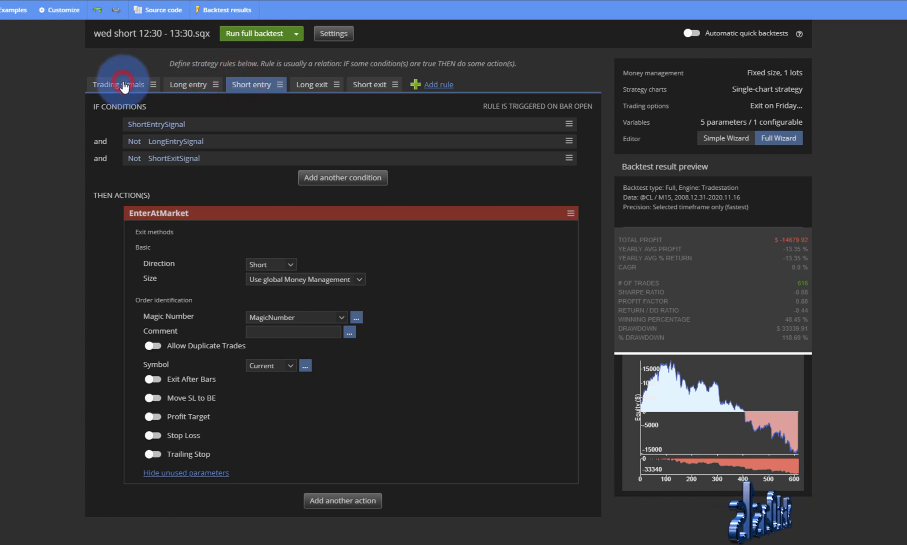
left_click(118, 85)
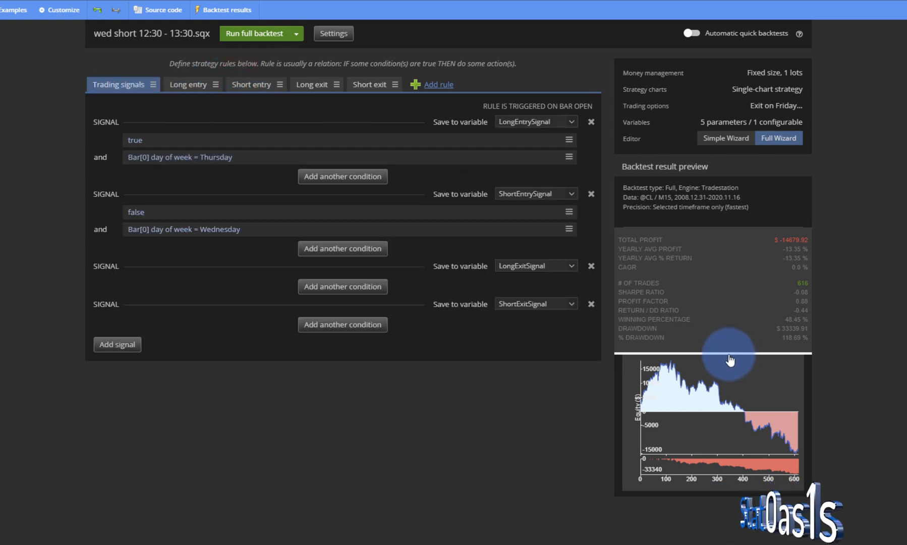
Step: Change the trading range end time to 23:00 and run the full backtest
left_click(333, 33)
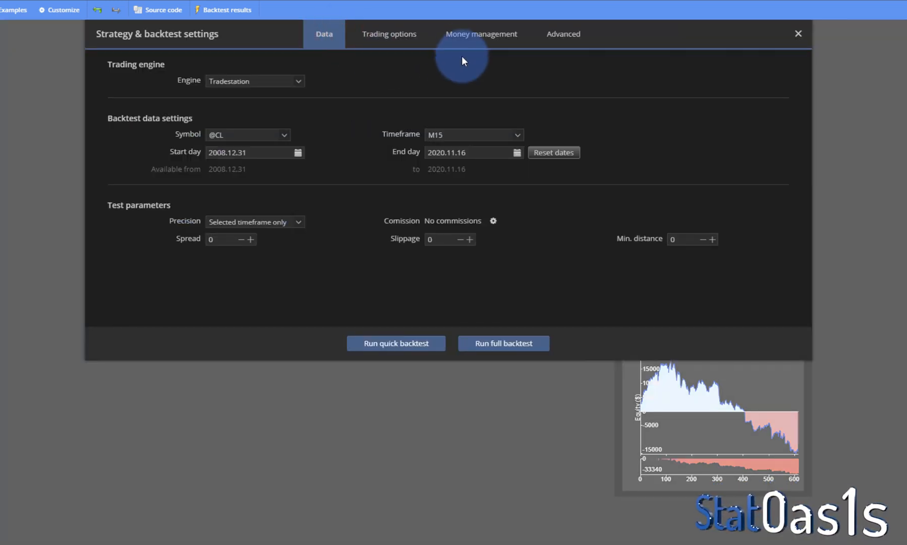
left_click(389, 33)
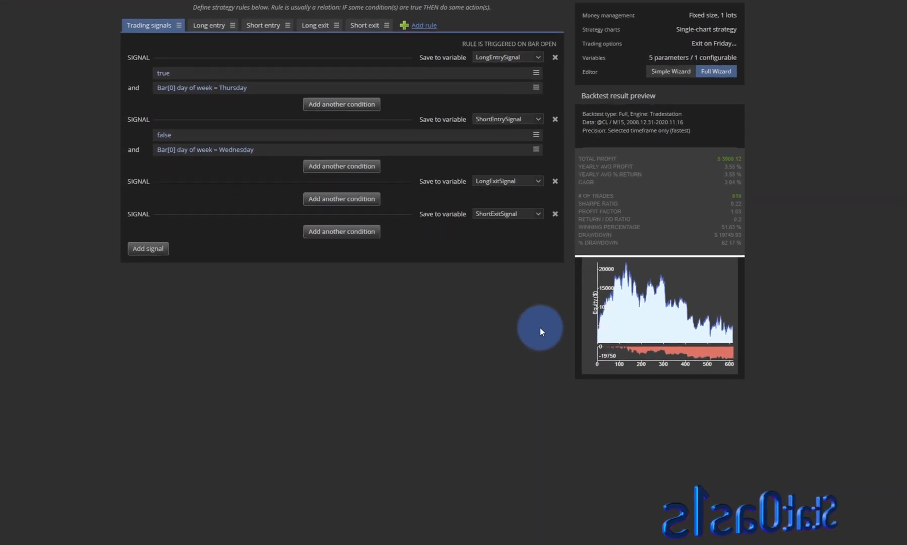
scroll("down", 3)
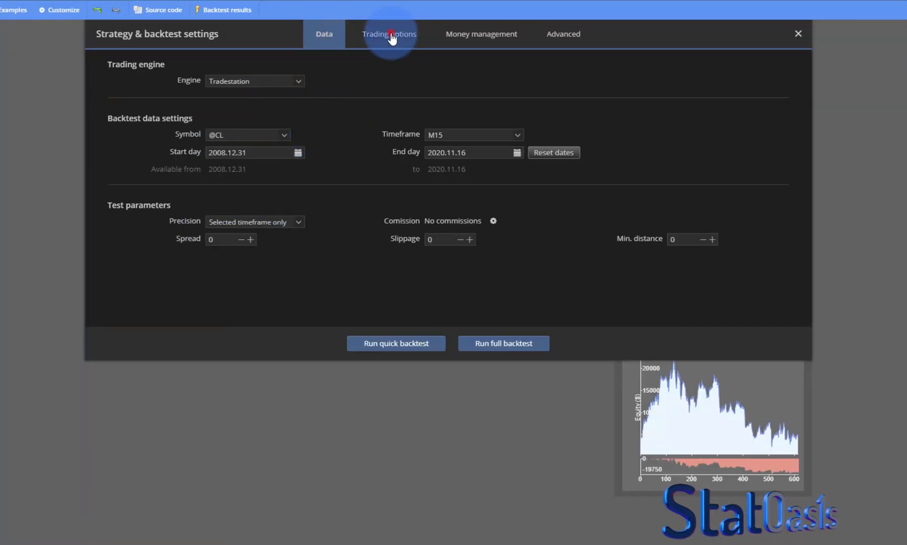
left_click(389, 33)
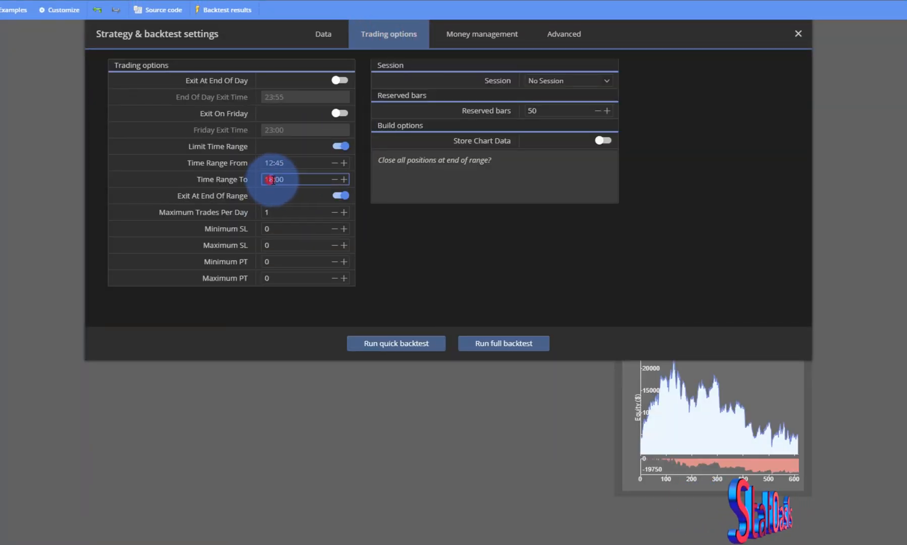
key("Backspace")
type("23")
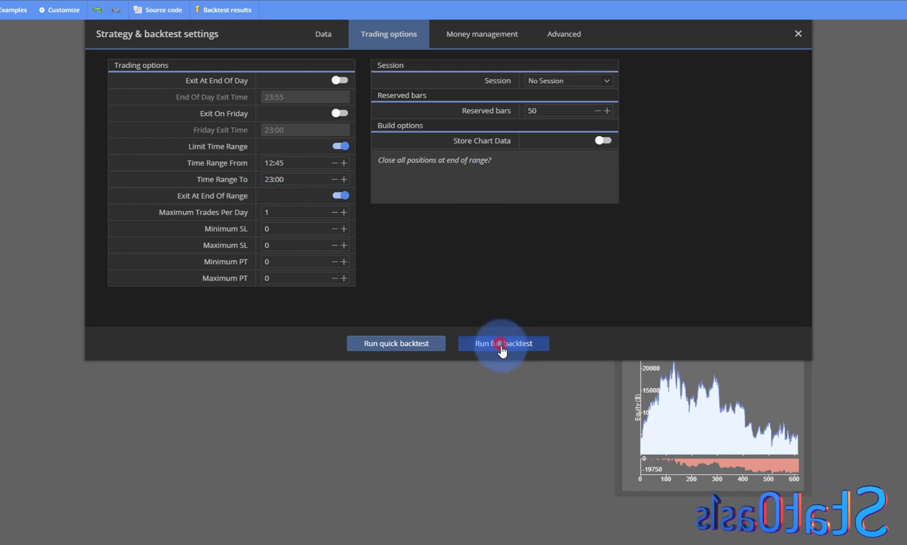
left_click(502, 343)
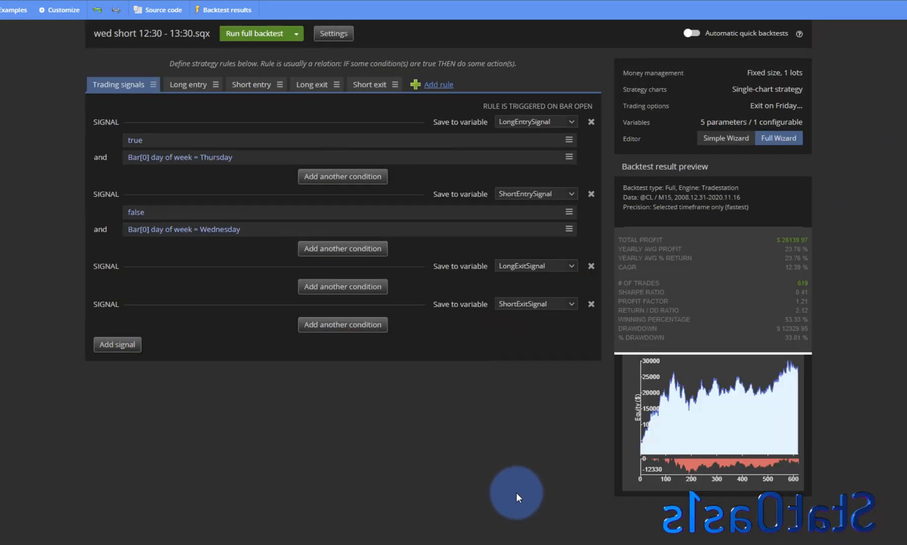
mouse_move(755, 447)
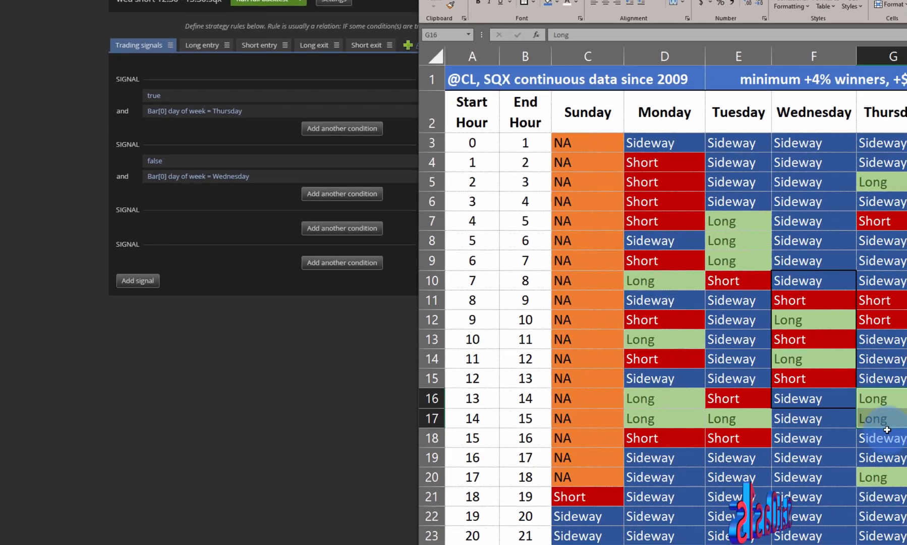
Step: Scroll the Excel direction table to show Thursday and Friday columns
scroll("down", 3)
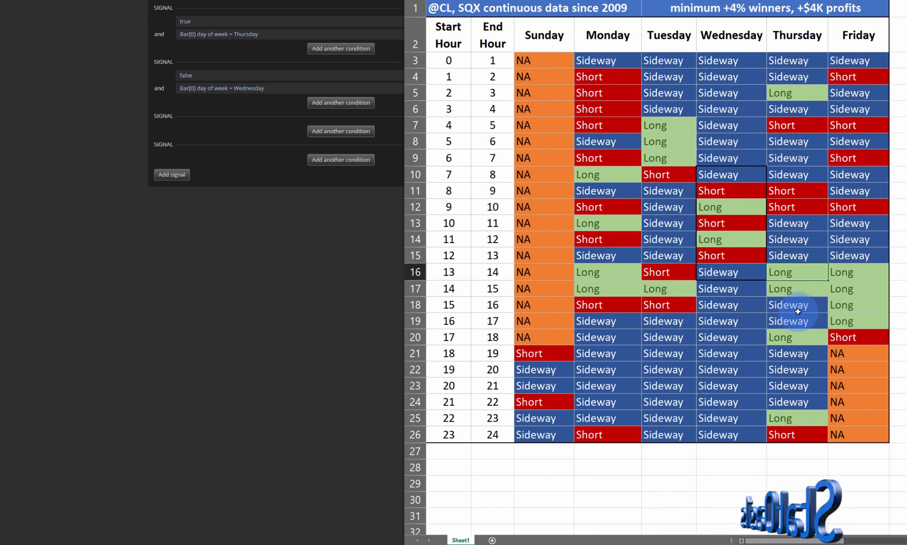
mouse_move(792, 304)
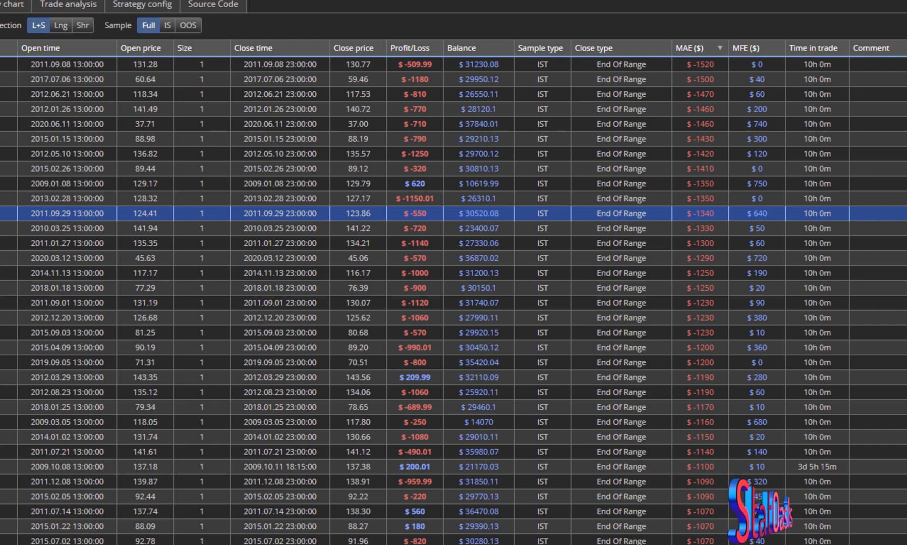
Step: Scroll through the MAE-sorted trade list, then go back to the strategy editor
scroll("down", 3)
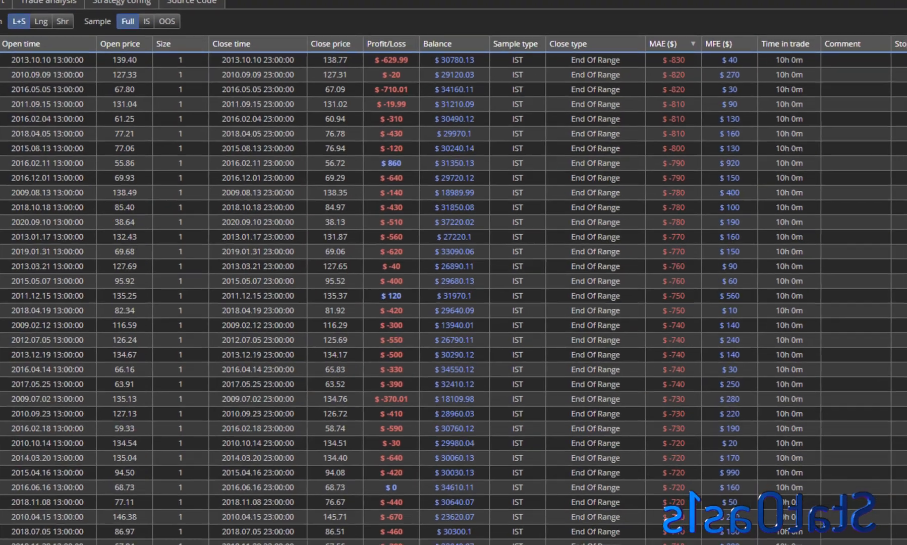
left_click(121, 3)
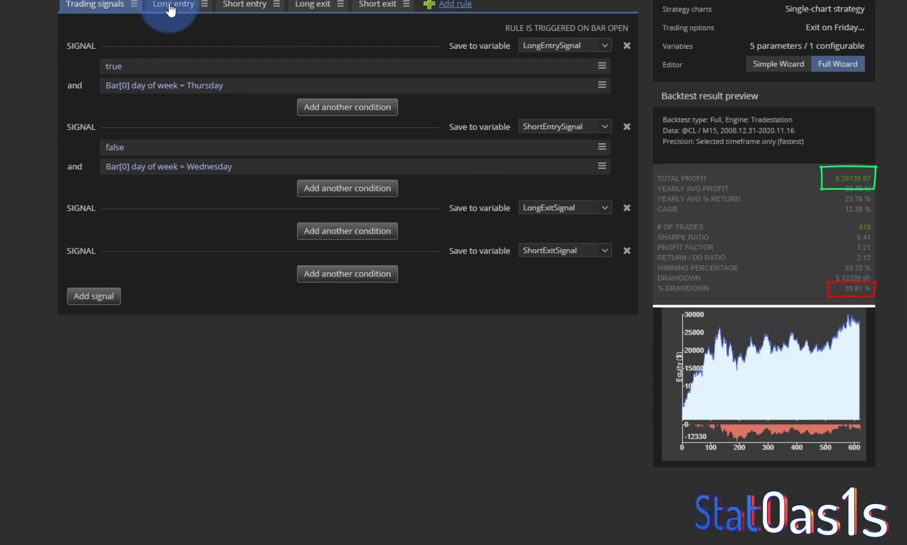
Step: Enable a stop loss on the long entry and try 100 and 200 pips
left_click(174, 5)
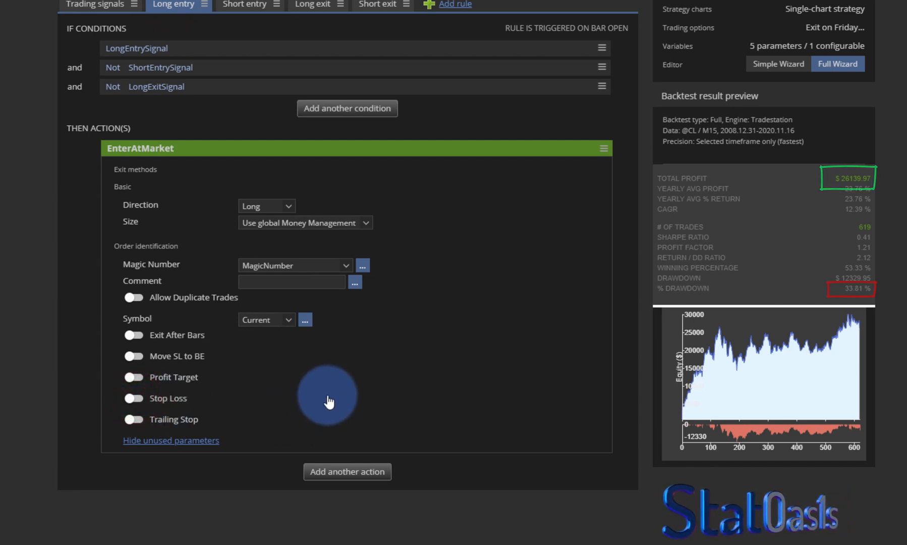
left_click(134, 399)
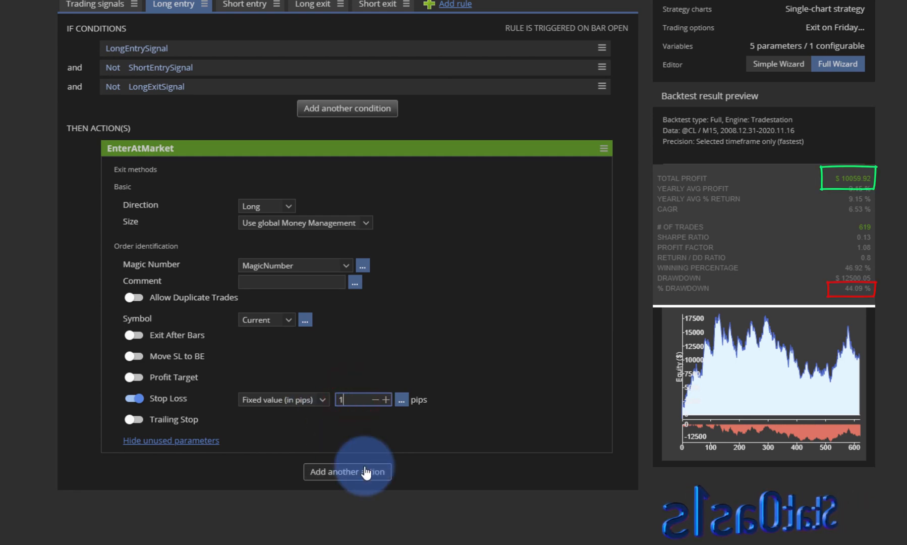
type("100")
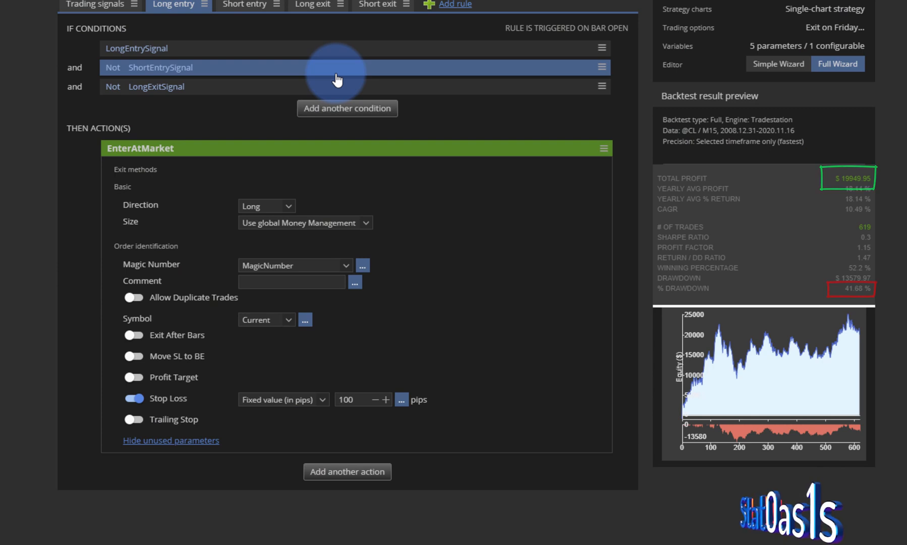
left_click(356, 399)
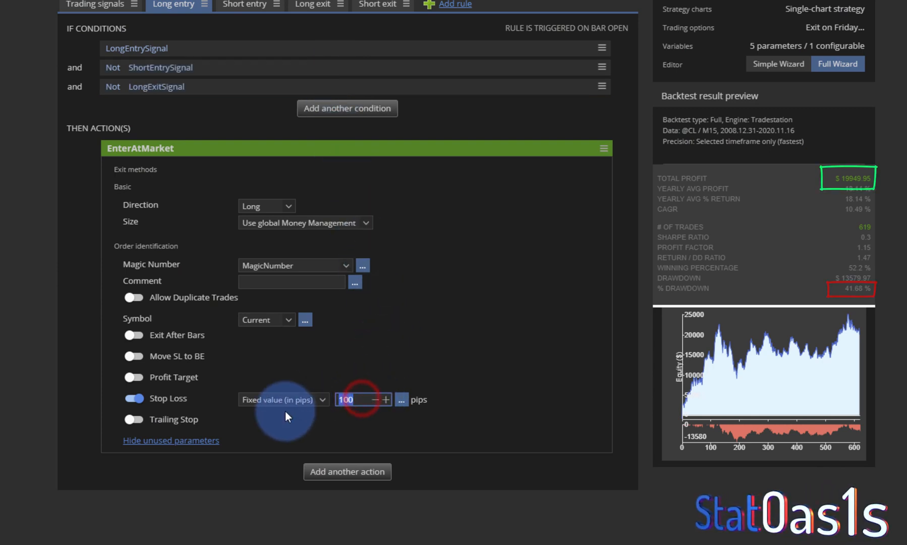
type("200")
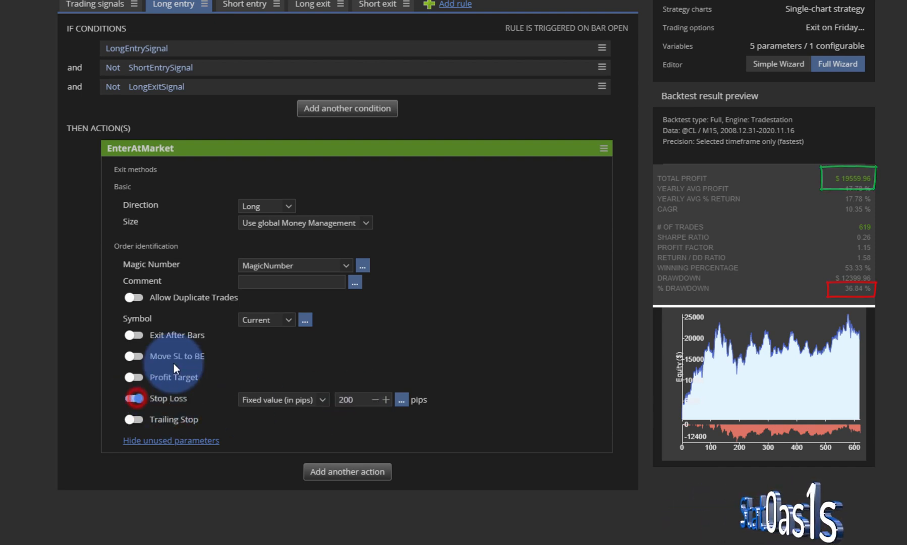
Step: Toggle the stop loss off to compare, re-enable it, and try 300 pips
left_click(134, 398)
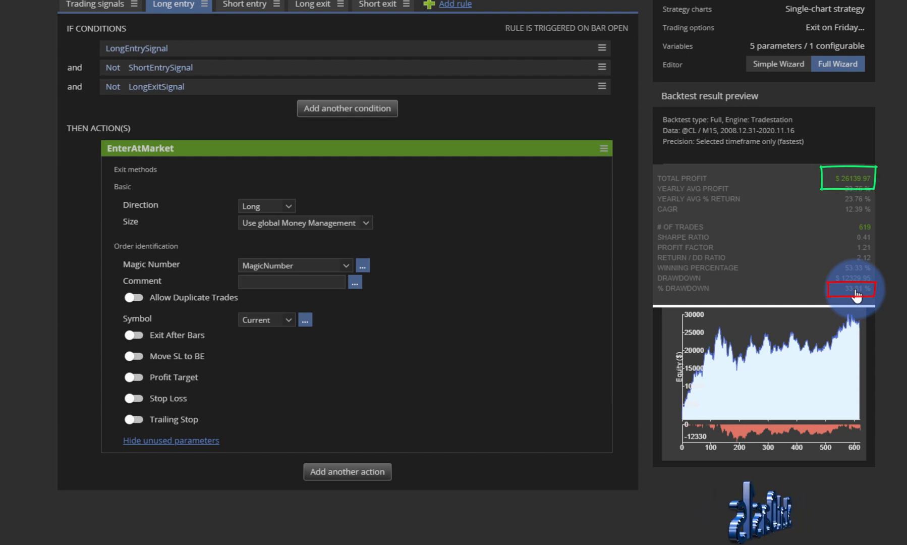
left_click(133, 399)
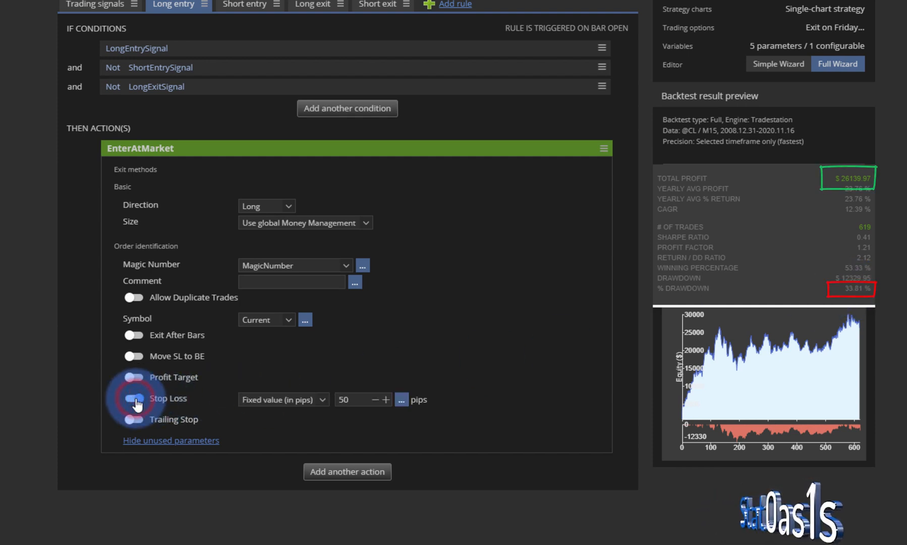
left_click(134, 398)
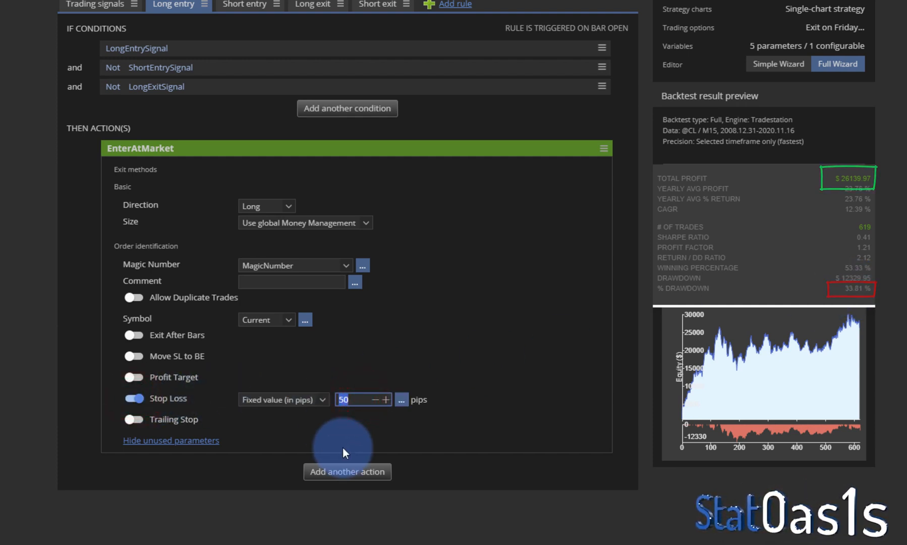
type("300")
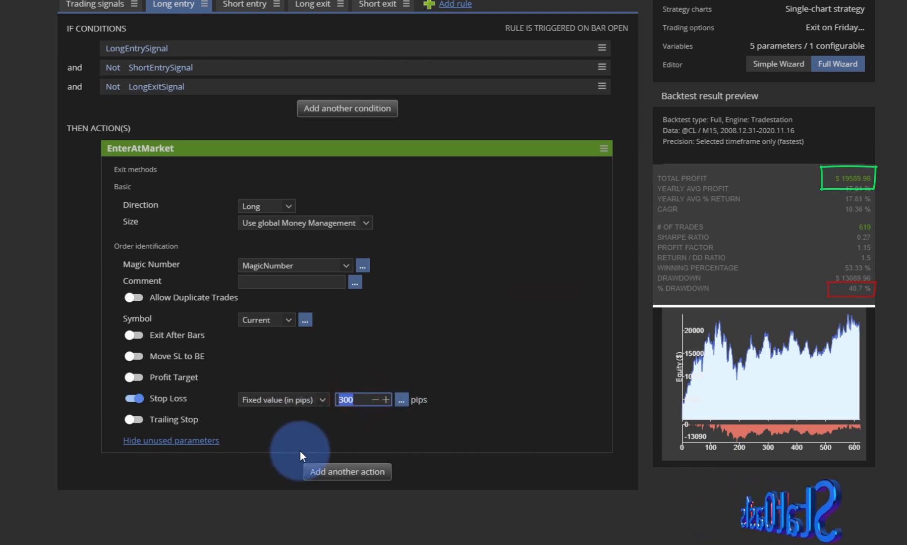
left_click(386, 399)
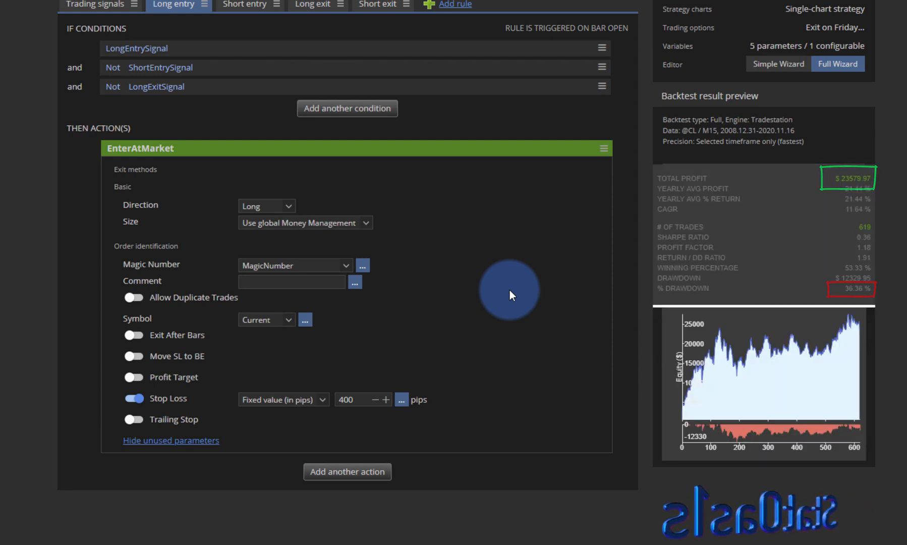
mouse_move(798, 366)
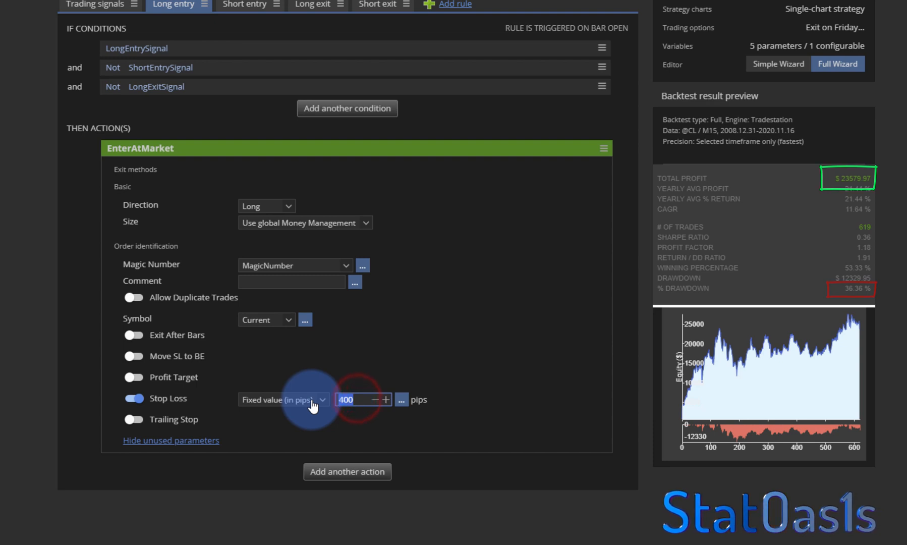
Step: Try stop-loss values of 250, 300 and 50 pips
left_click(353, 400)
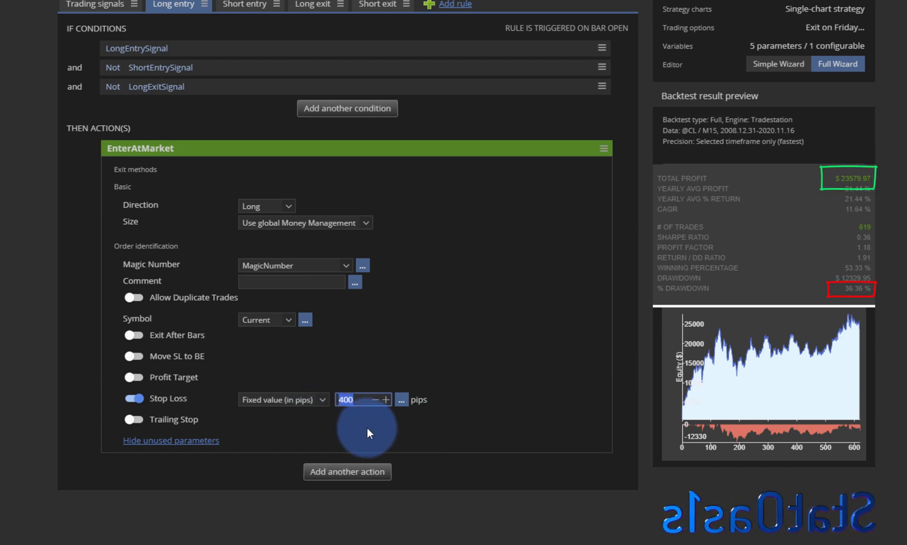
type("250")
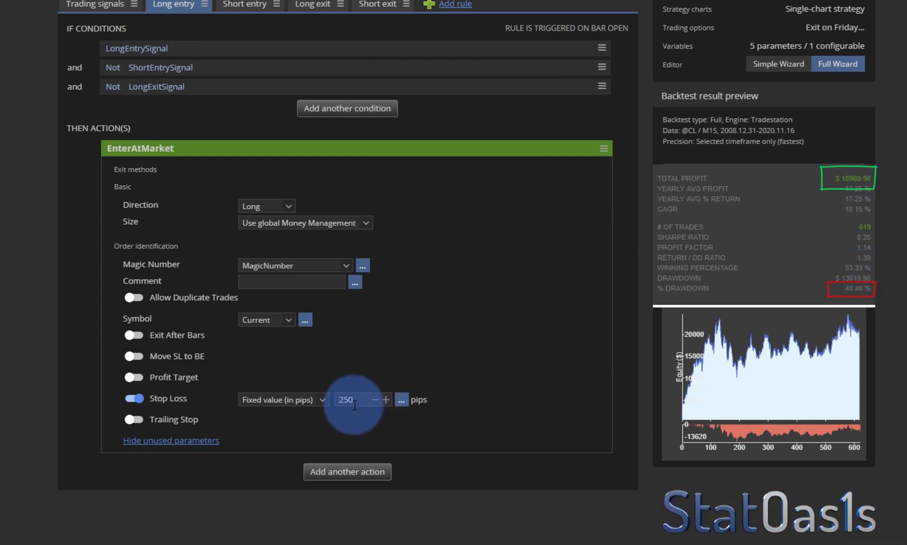
triple_click(353, 399)
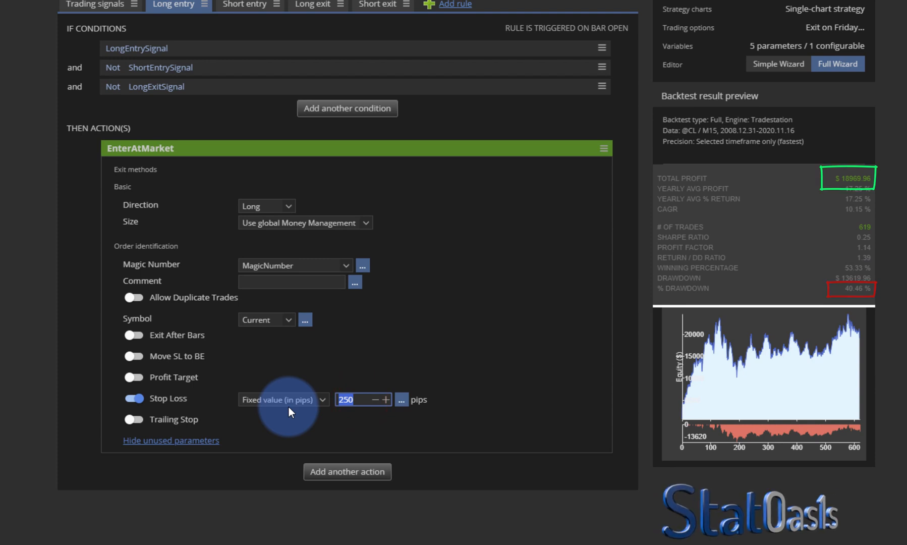
type("300")
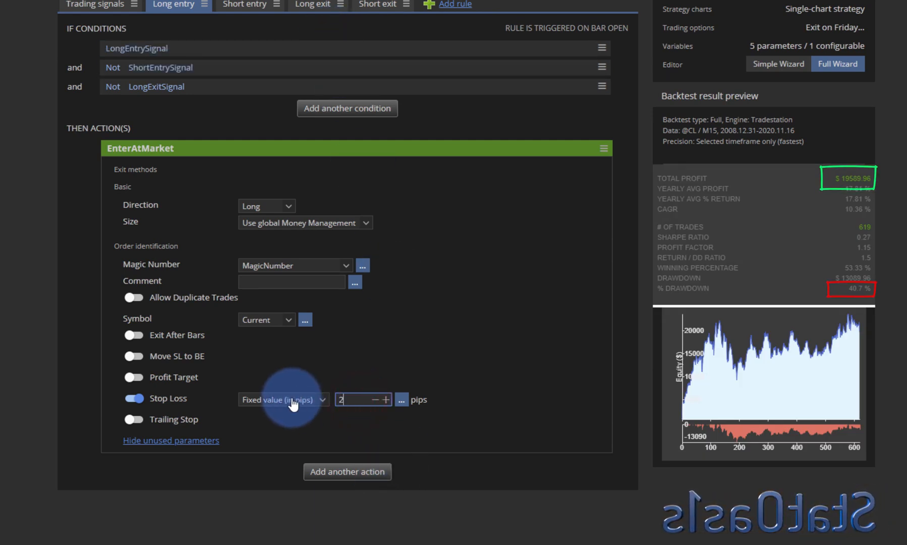
type("50")
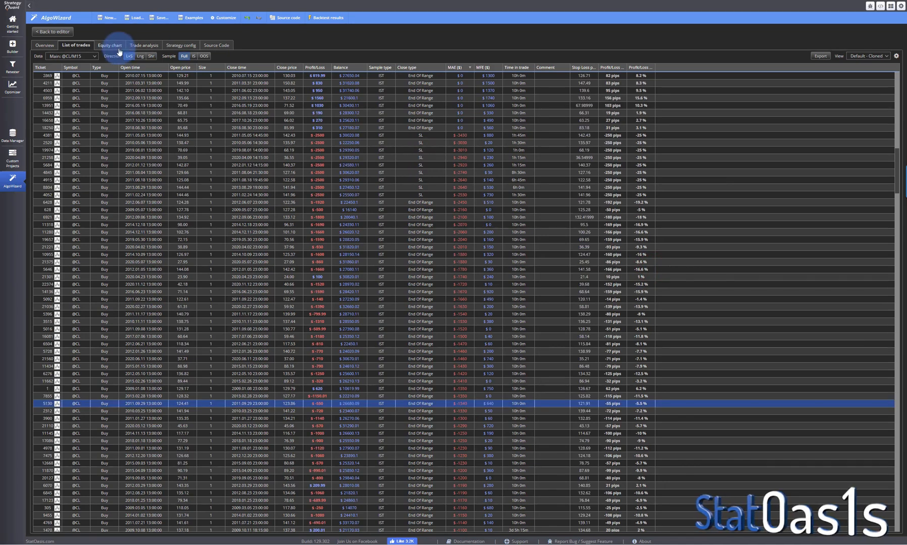
Step: Inspect the 250-pip-stop backtest's equity chart, then return to the editor
left_click(109, 45)
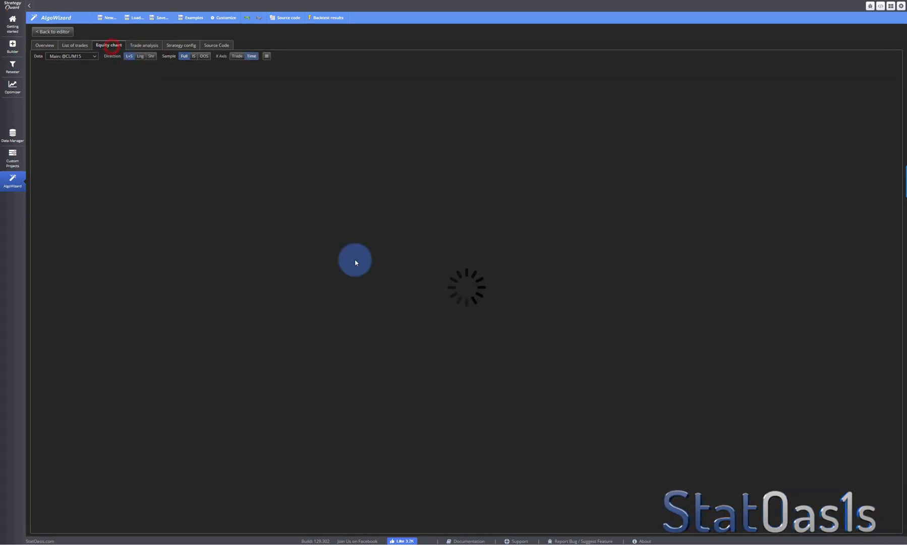
left_click(108, 45)
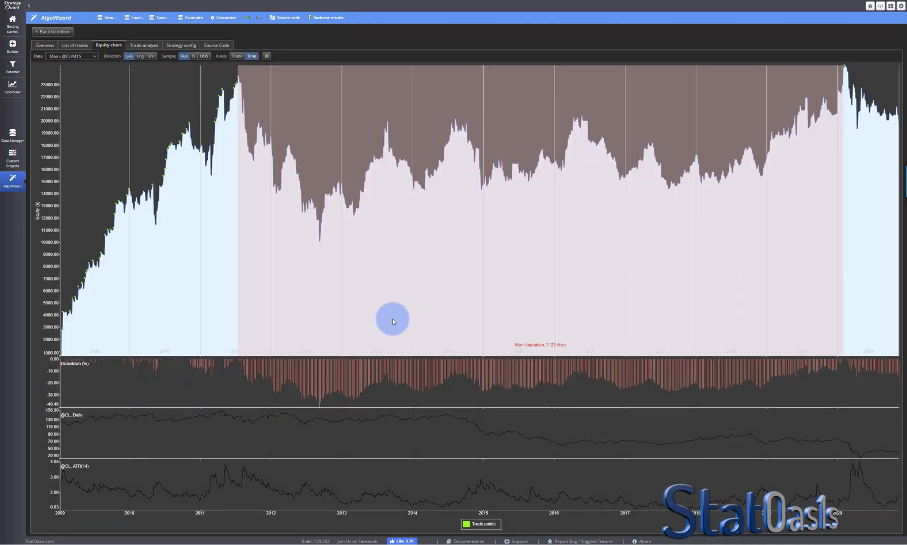
mouse_move(778, 277)
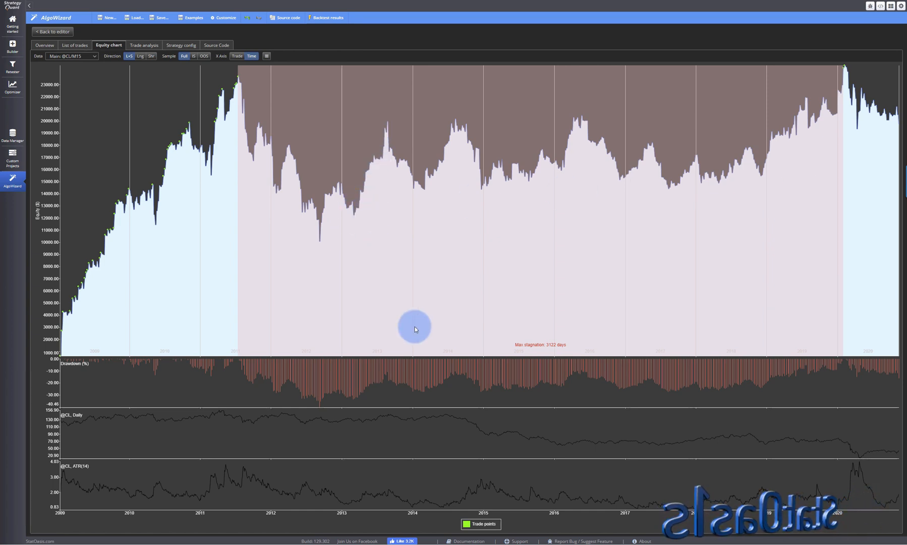
mouse_move(718, 202)
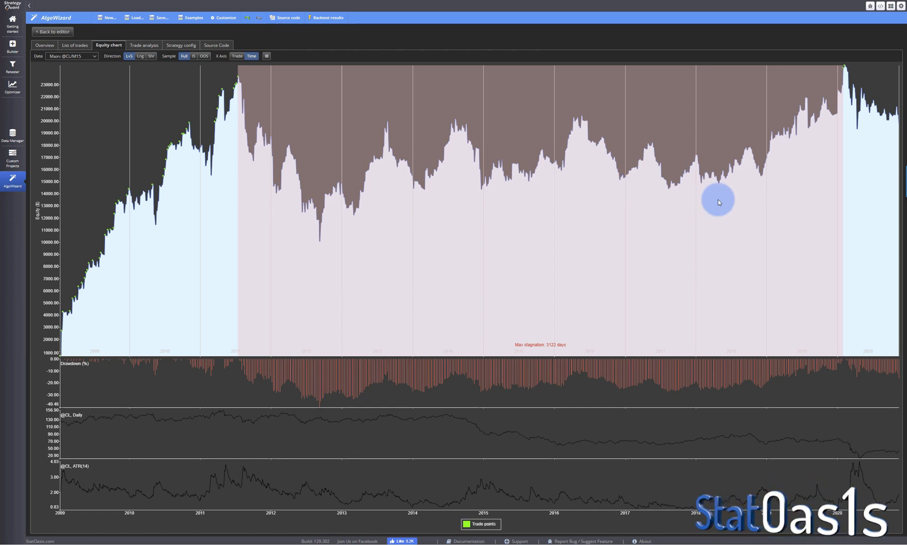
mouse_move(741, 193)
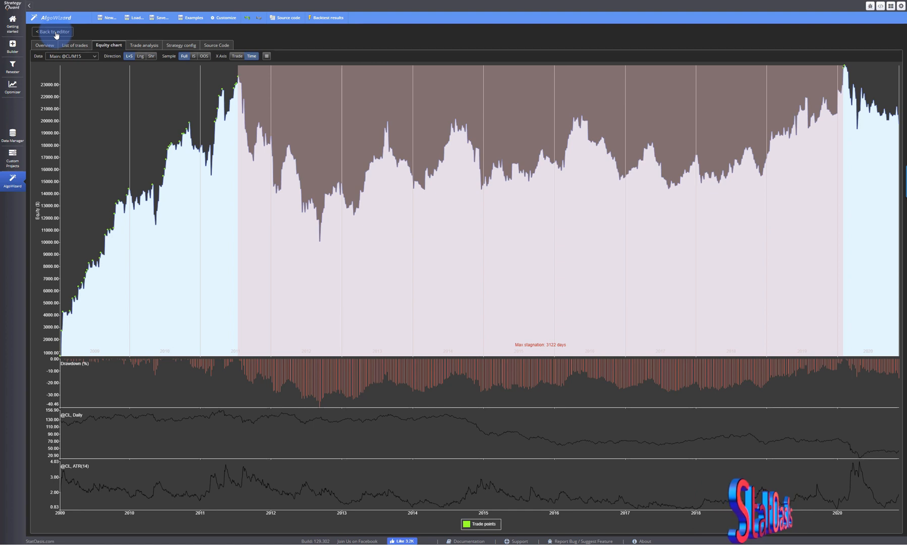
left_click(51, 31)
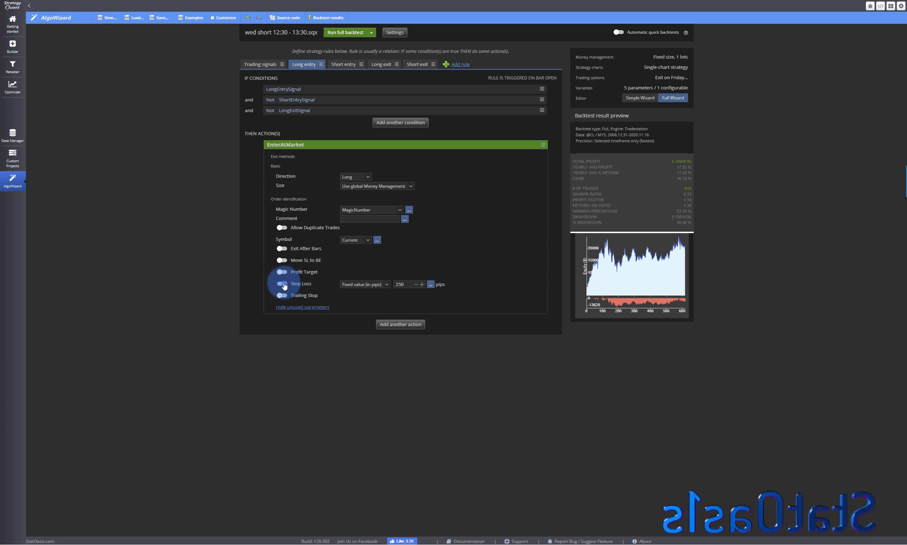
Step: Switch off the EnterAtMarket stop loss and refresh the backtest preview
left_click(283, 284)
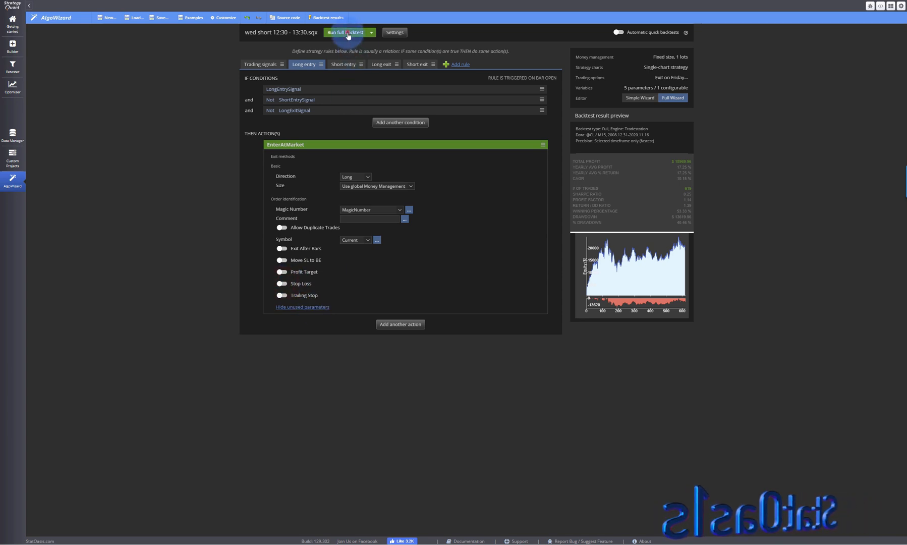
left_click(346, 32)
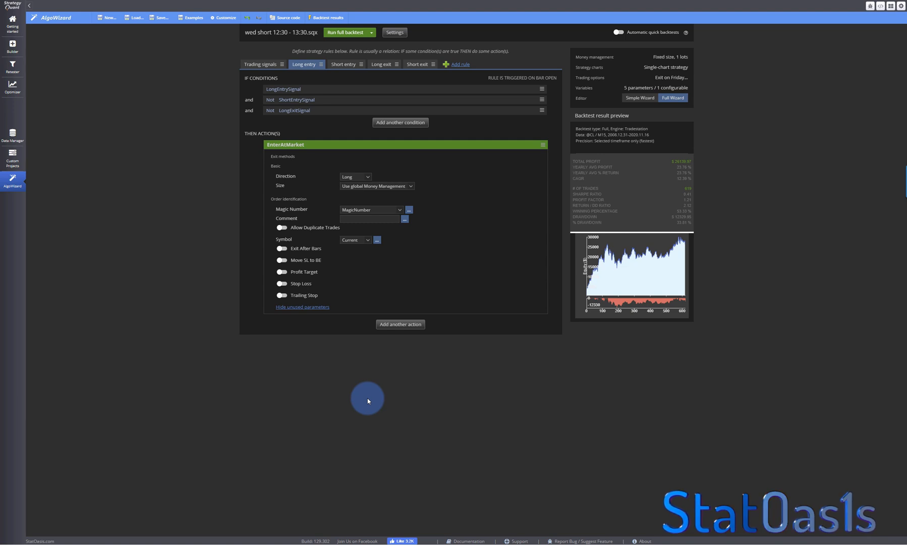
mouse_move(605, 433)
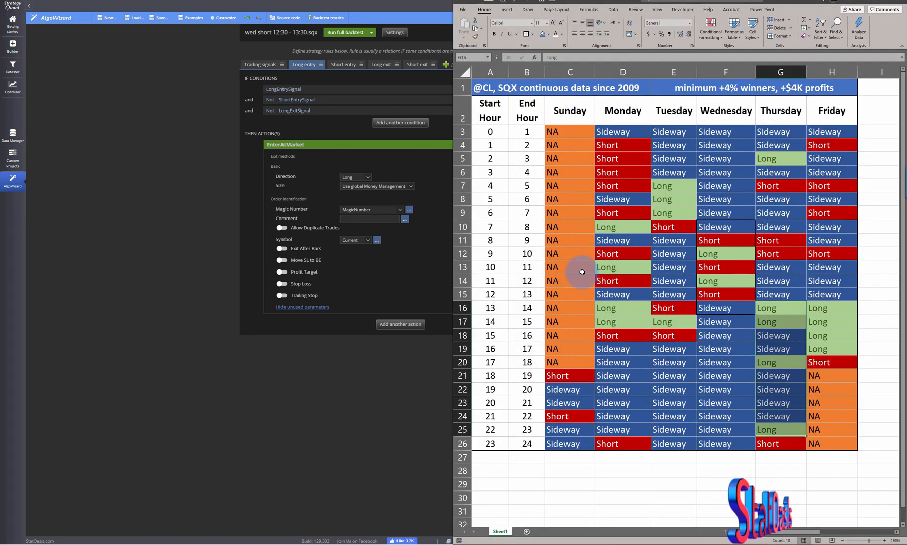
scroll("right", 3)
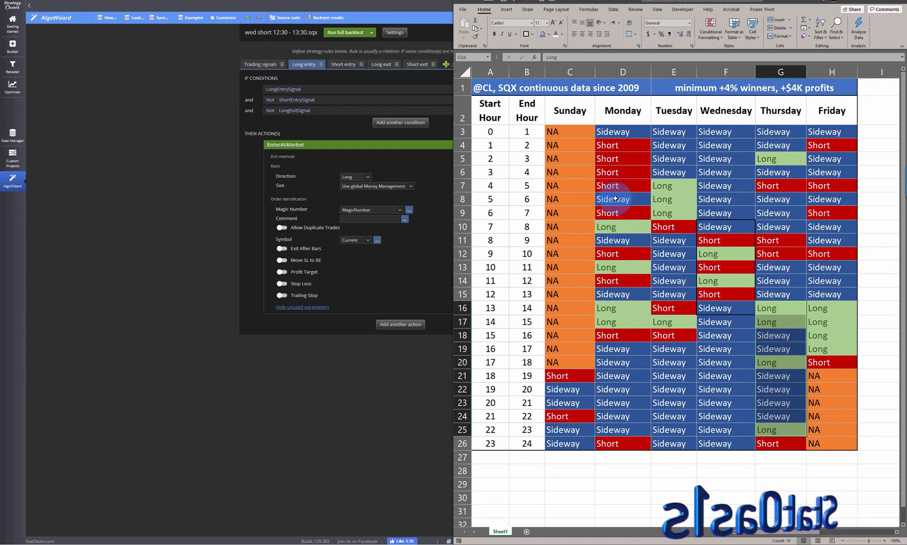
left_click(624, 198)
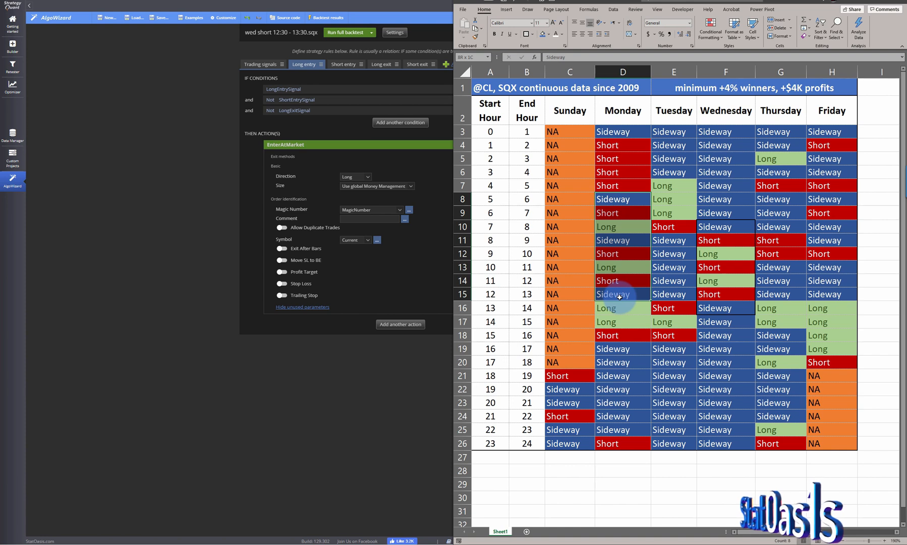
left_click(623, 267)
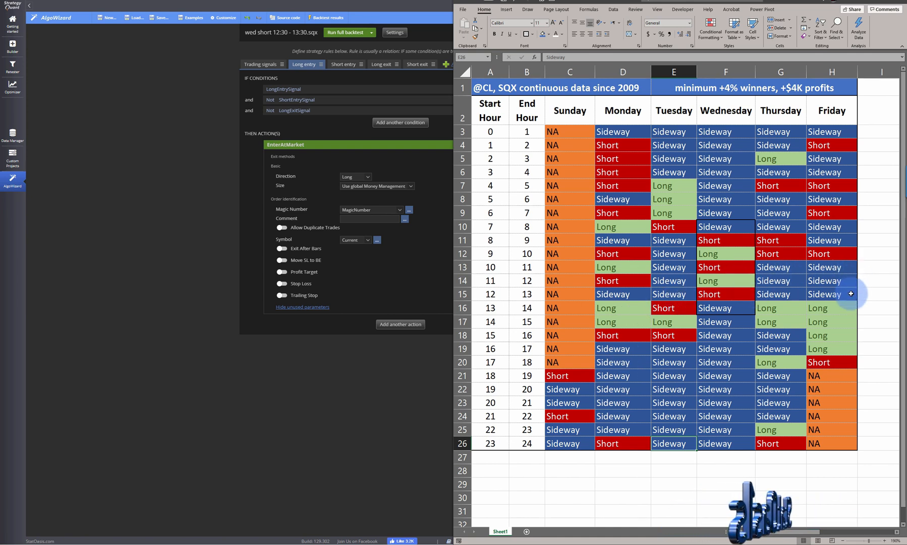
mouse_move(656, 378)
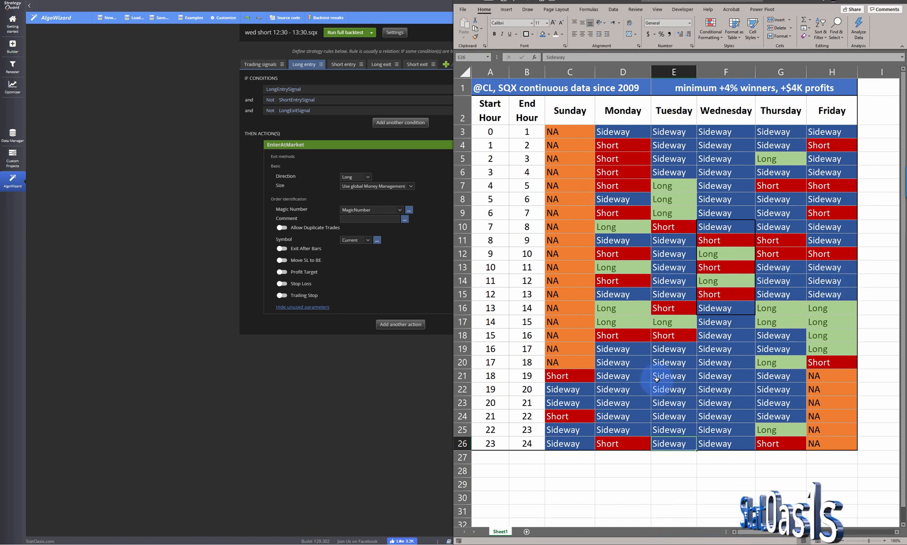